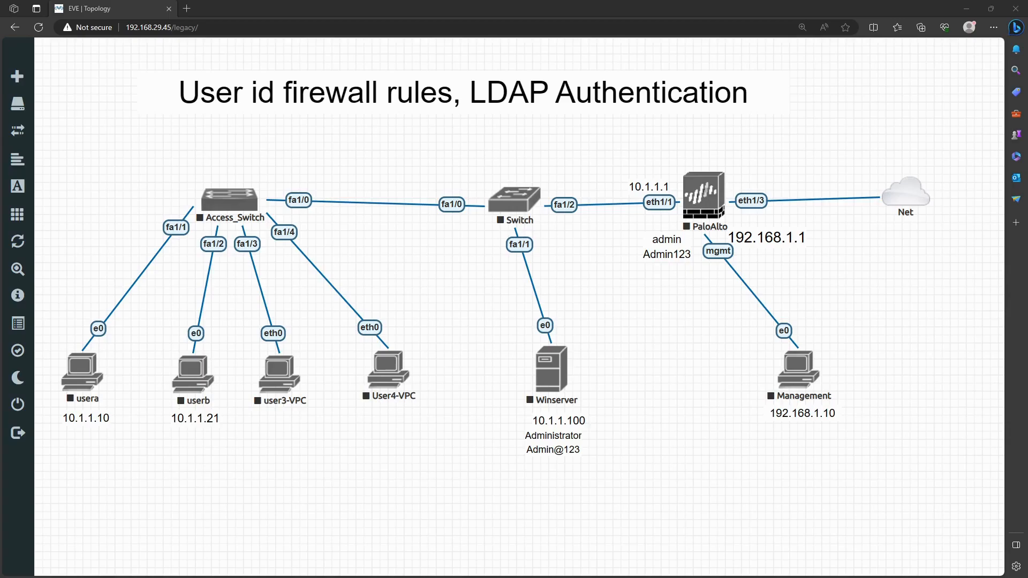
pyautogui.moveTo(438, 372)
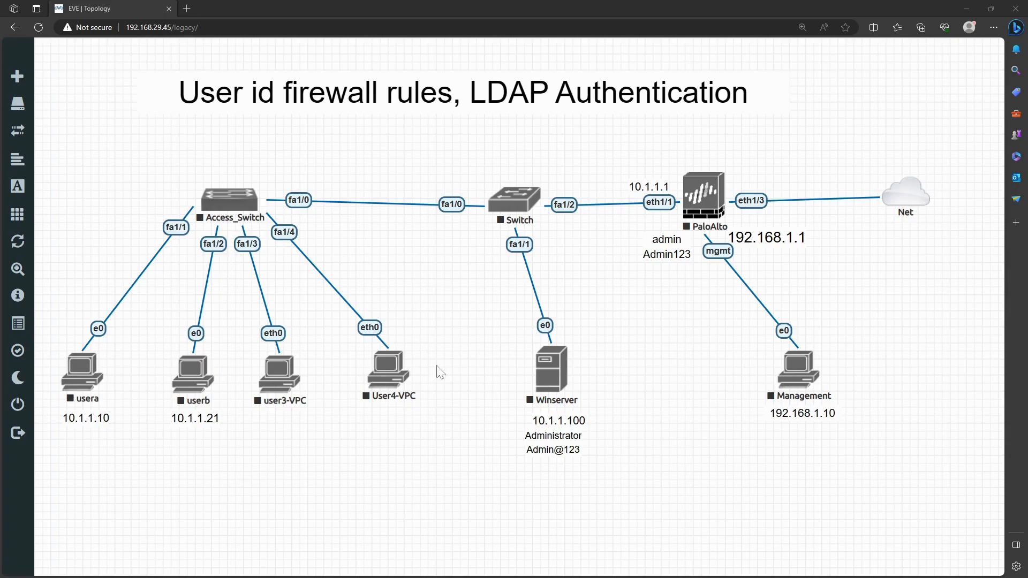
pyautogui.moveTo(527, 205)
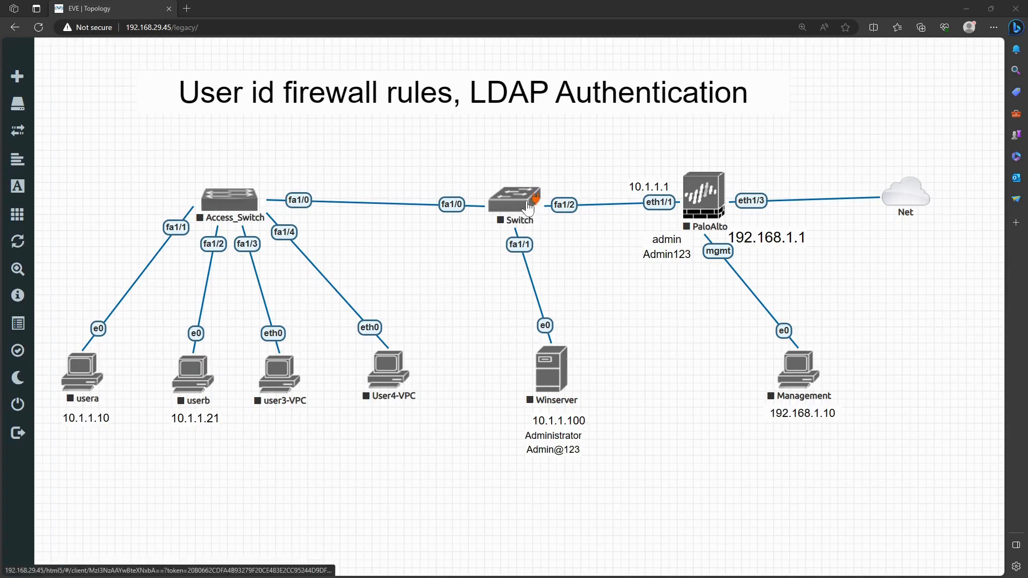
pyautogui.moveTo(531, 396)
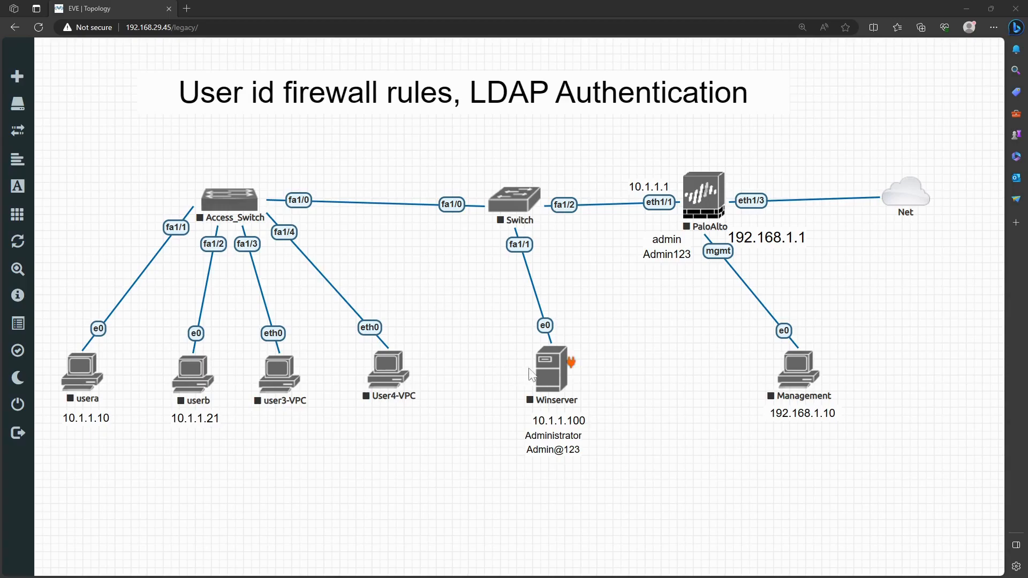
pyautogui.moveTo(228, 203)
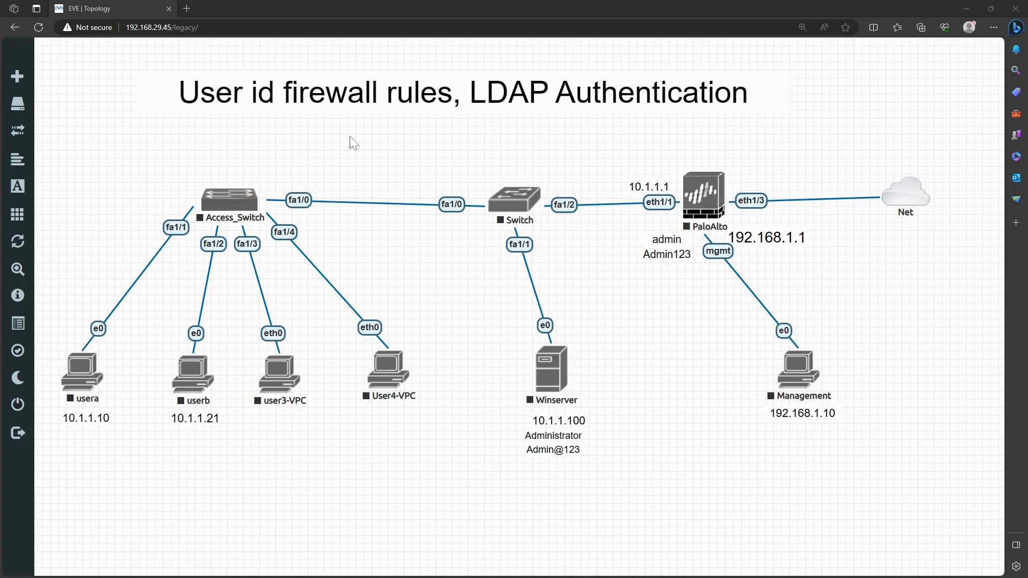
pyautogui.moveTo(606, 457)
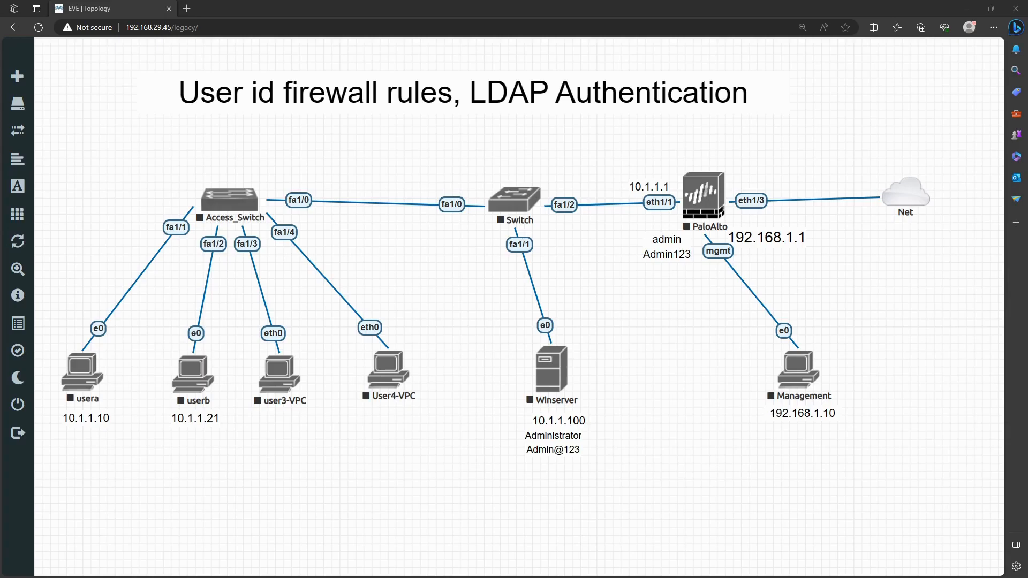
pyautogui.moveTo(90, 567)
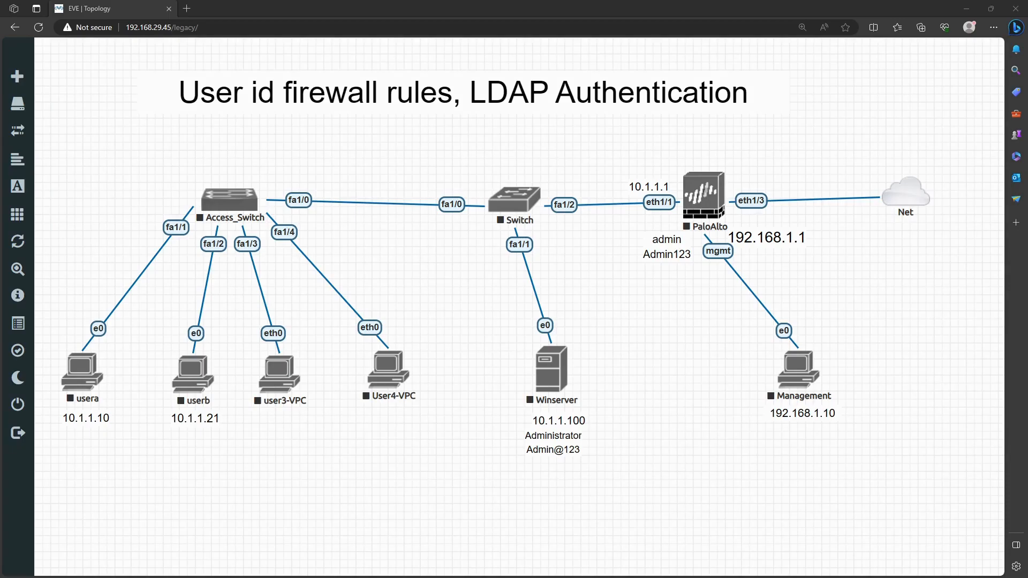
# Step: Operate controls and drag items in the EVE-NG lab window
pyautogui.click(139, 23)
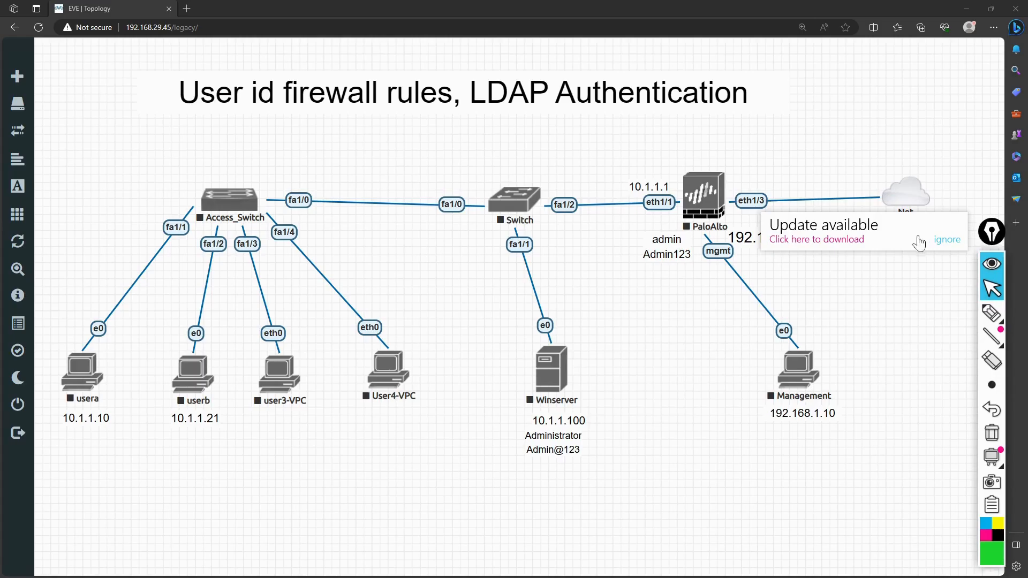
pyautogui.click(947, 239)
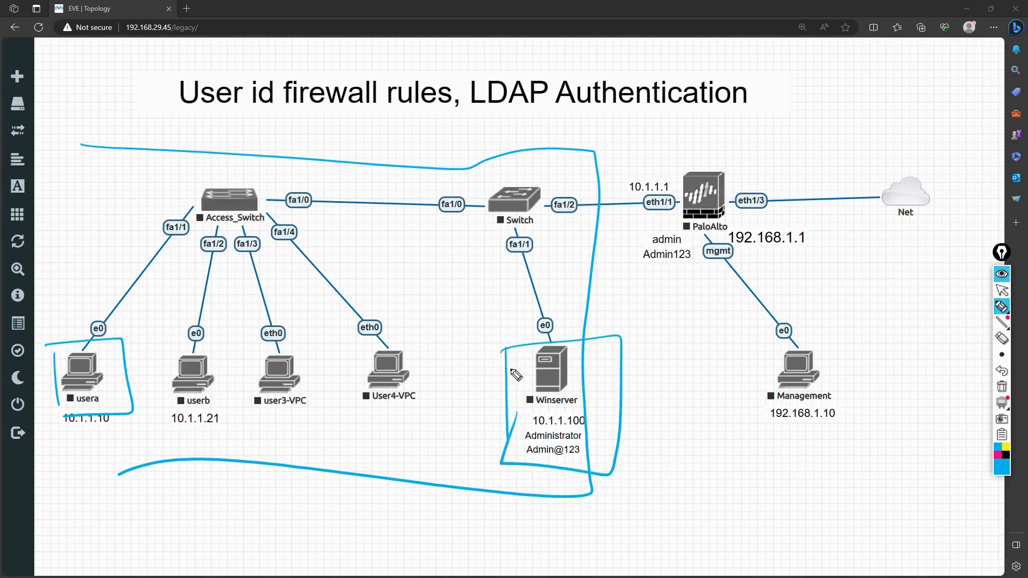
pyautogui.moveTo(55, 347)
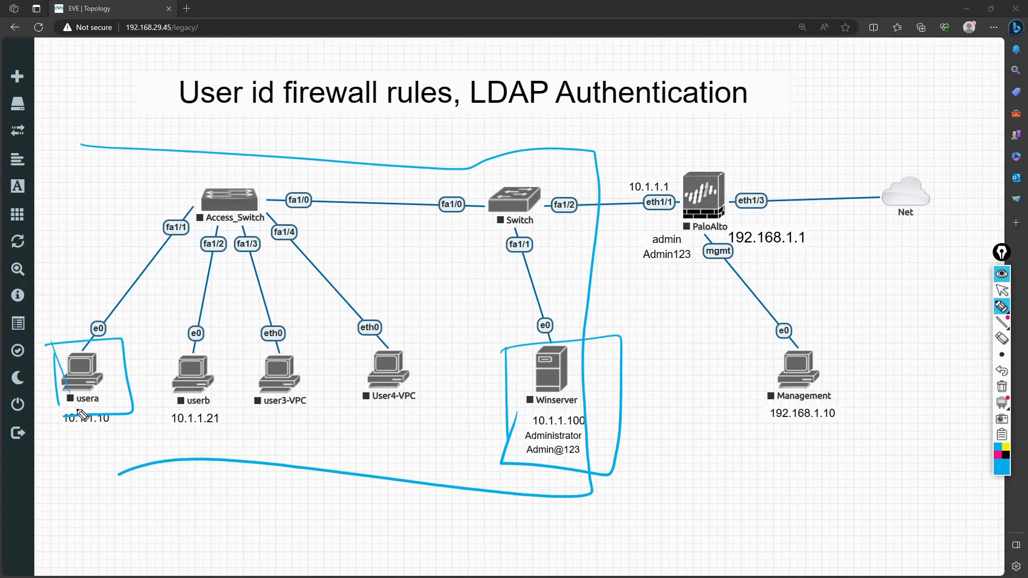
pyautogui.moveTo(83, 191)
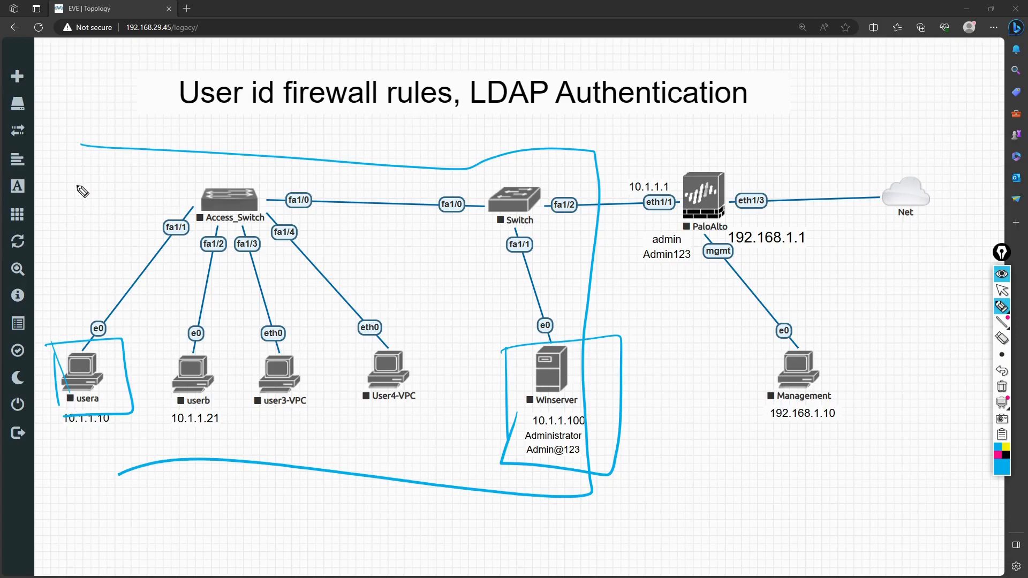
pyautogui.moveTo(72, 190); pyautogui.dragTo(92, 183)
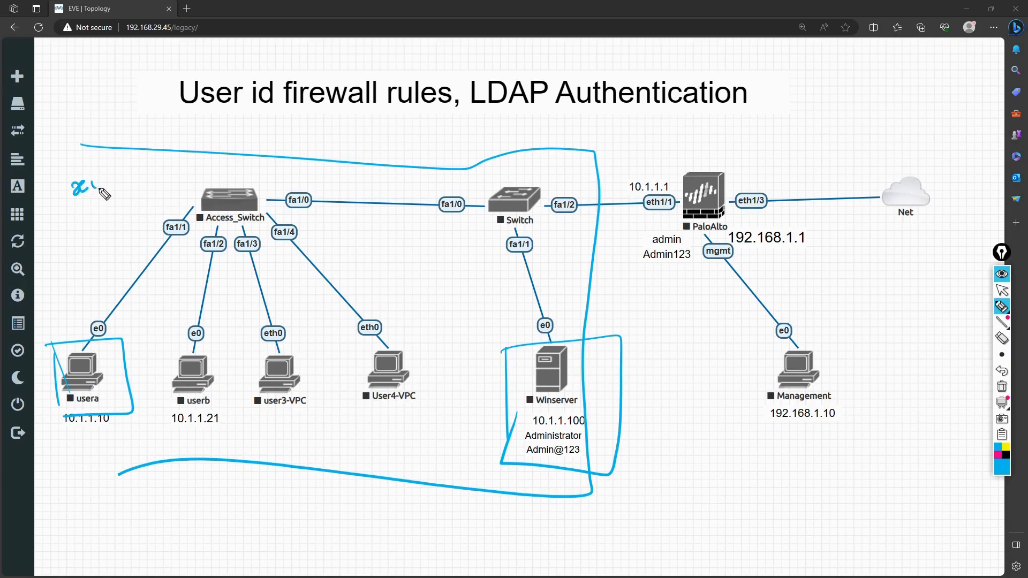
pyautogui.moveTo(72, 190); pyautogui.dragTo(125, 197)
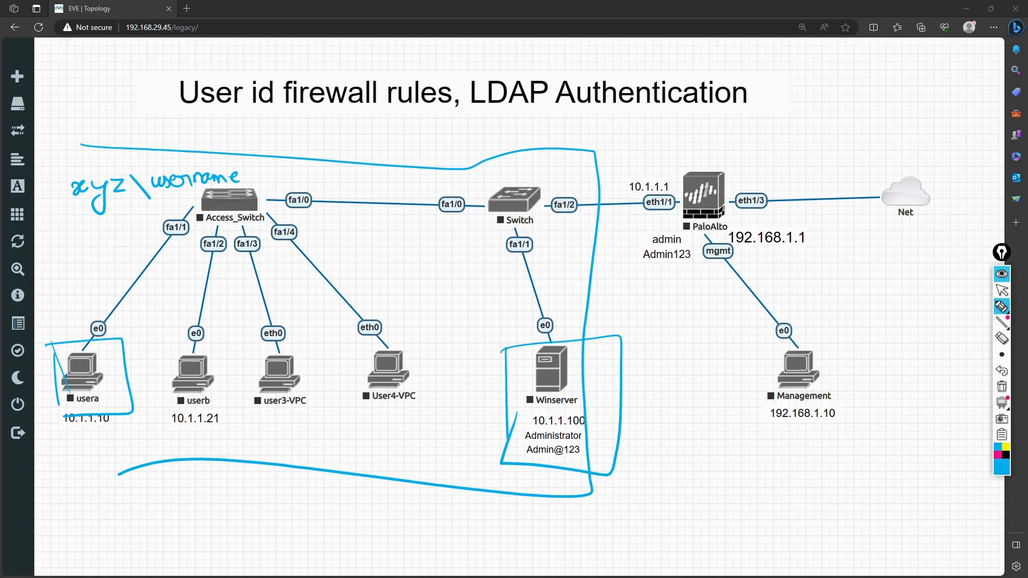
pyautogui.moveTo(444, 232)
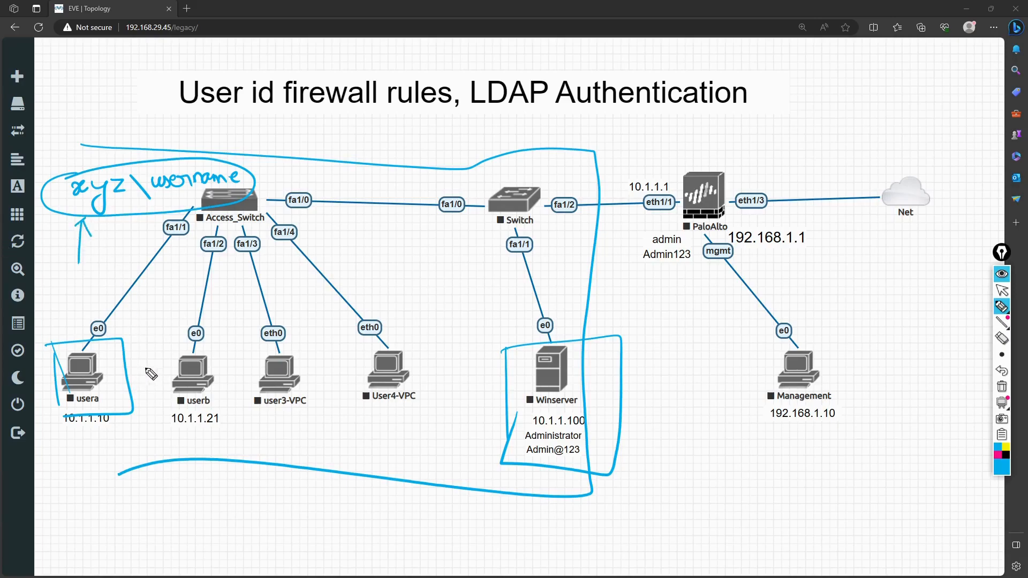
pyautogui.moveTo(106, 431)
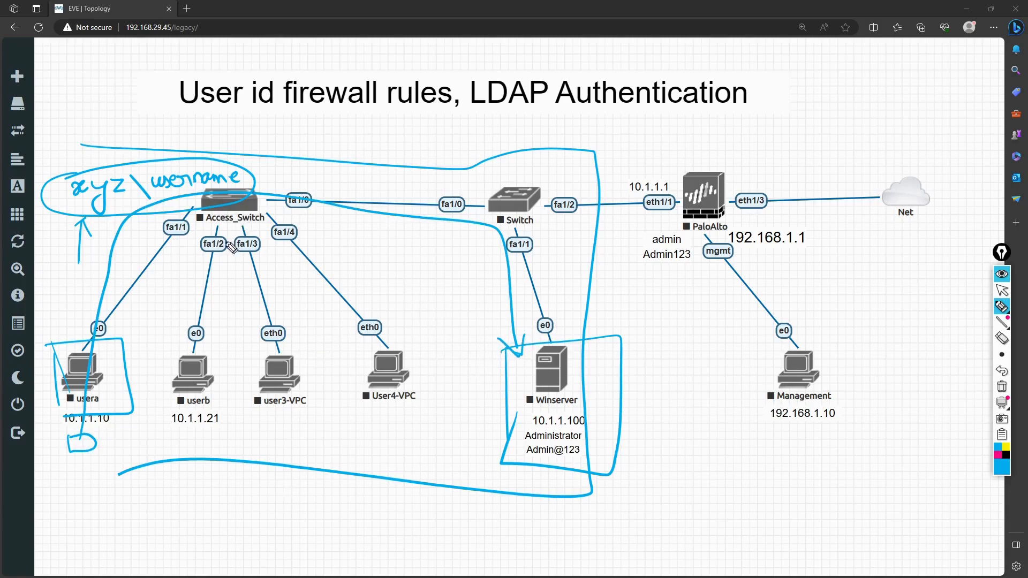
pyautogui.moveTo(105, 177)
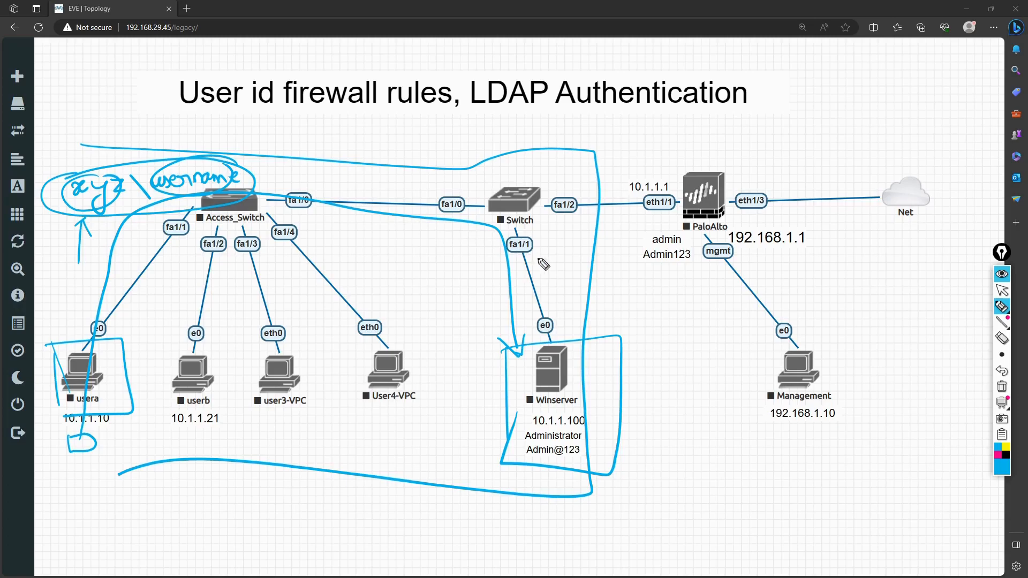
pyautogui.moveTo(567, 364)
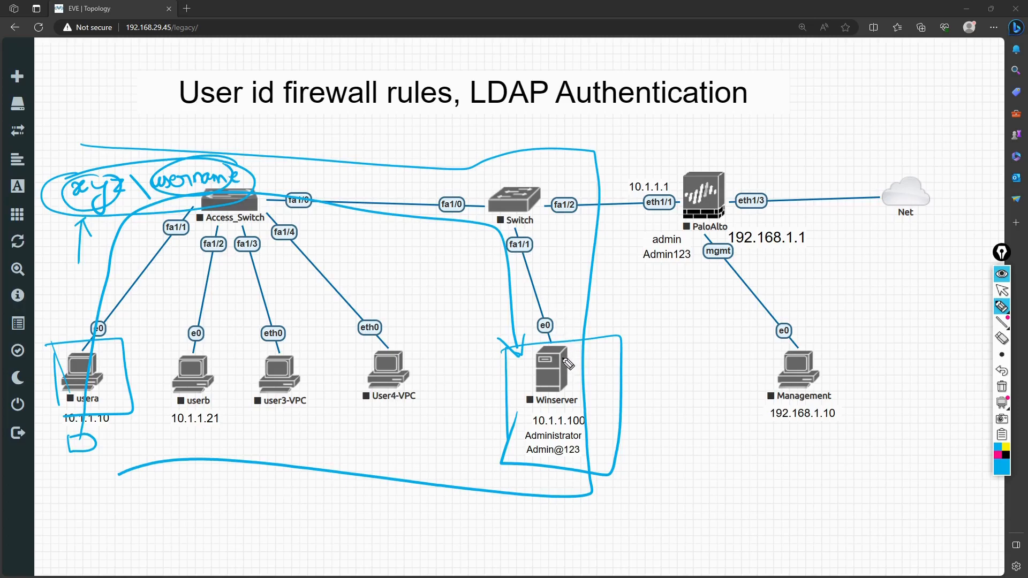
pyautogui.moveTo(528, 275)
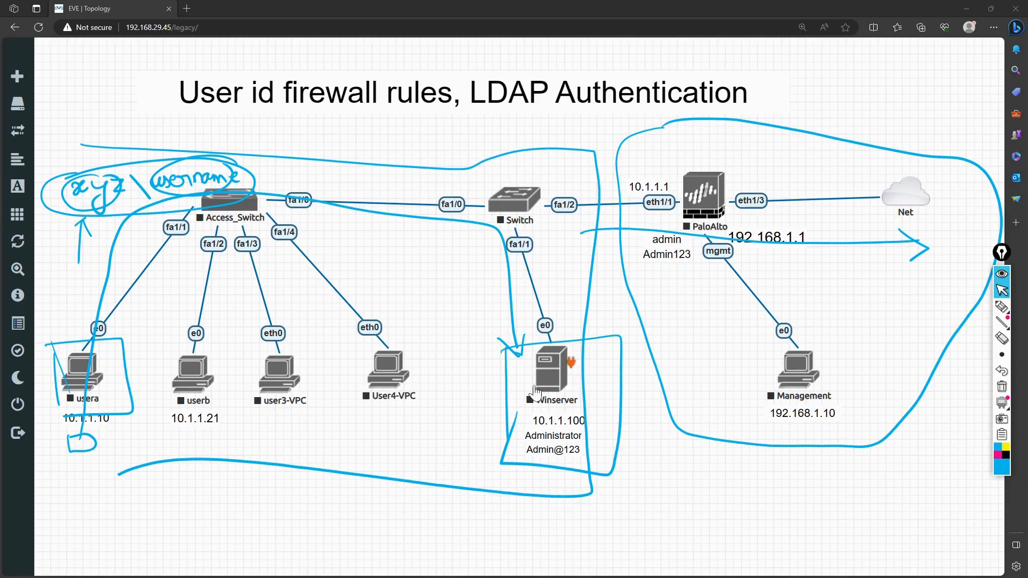
pyautogui.click(1002, 307)
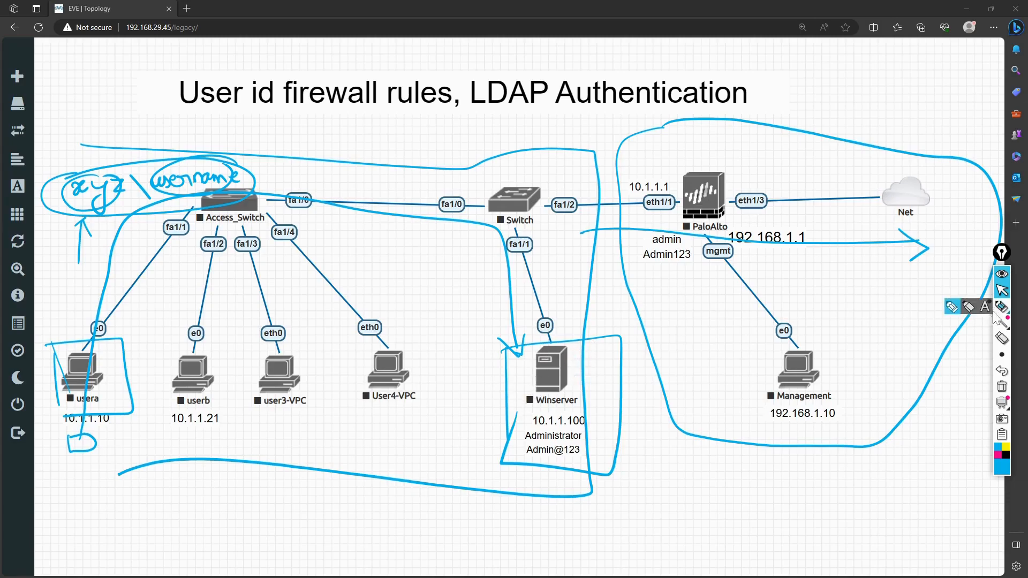
pyautogui.click(1002, 390)
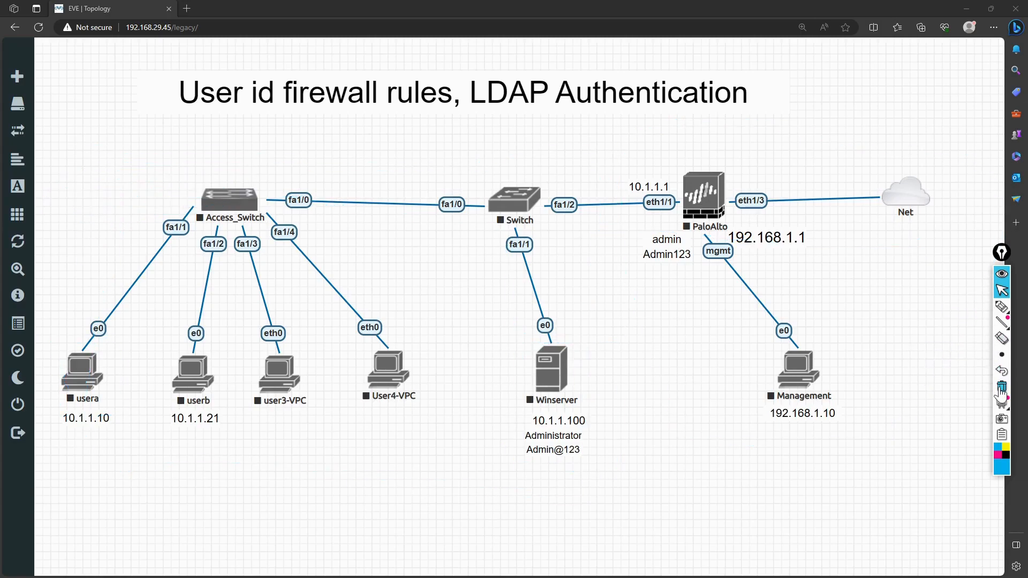
pyautogui.moveTo(1002, 290)
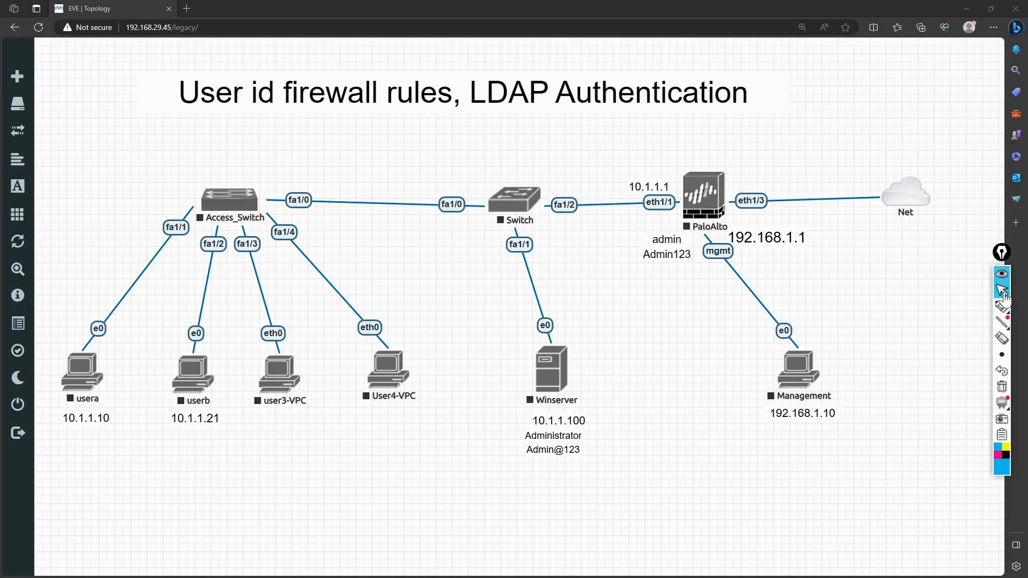
# Step: Wipe the Winserver node from its context menu, confirm Yes, and start it
pyautogui.rightClick(552, 368)
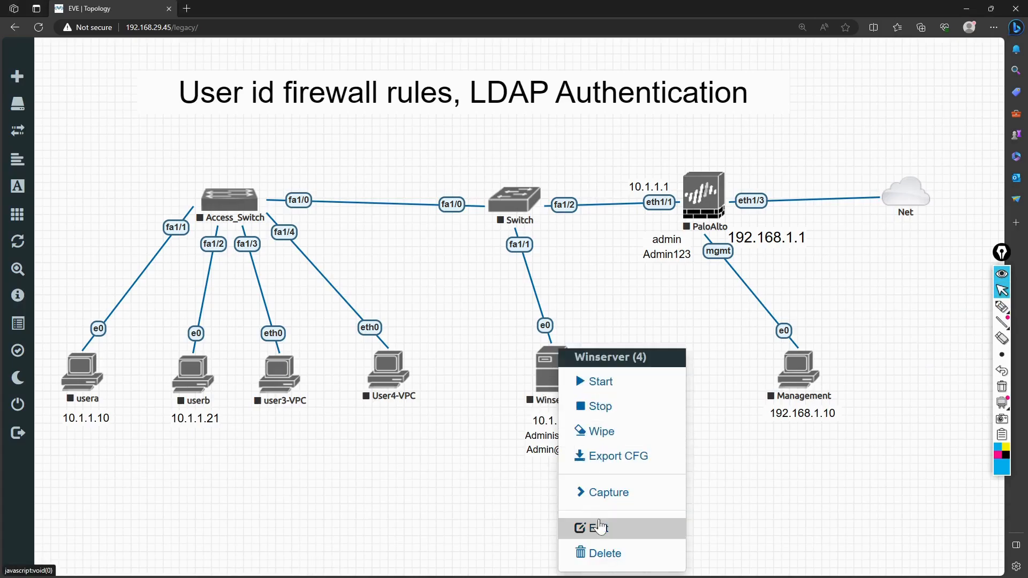
pyautogui.click(600, 431)
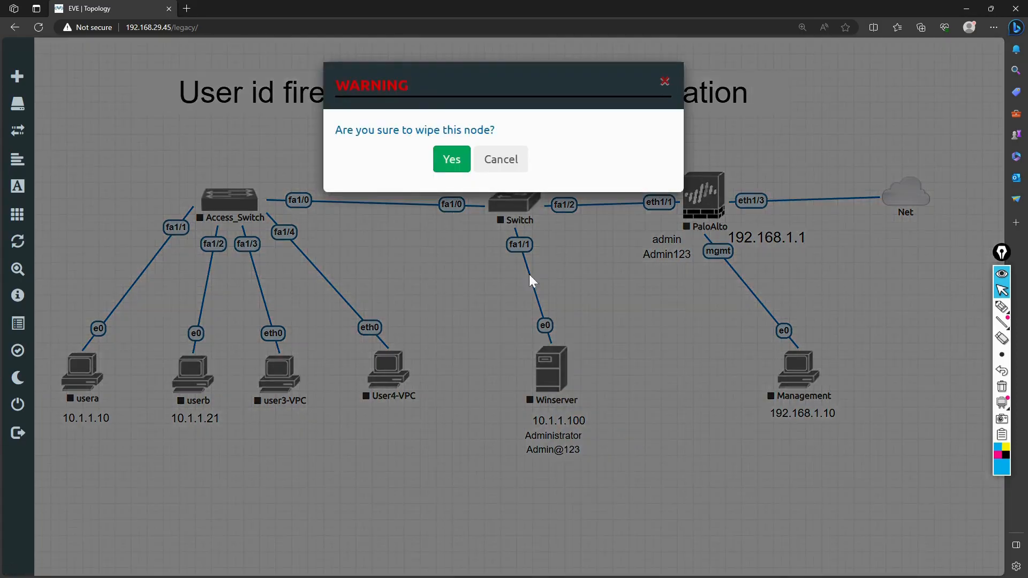
pyautogui.click(451, 159)
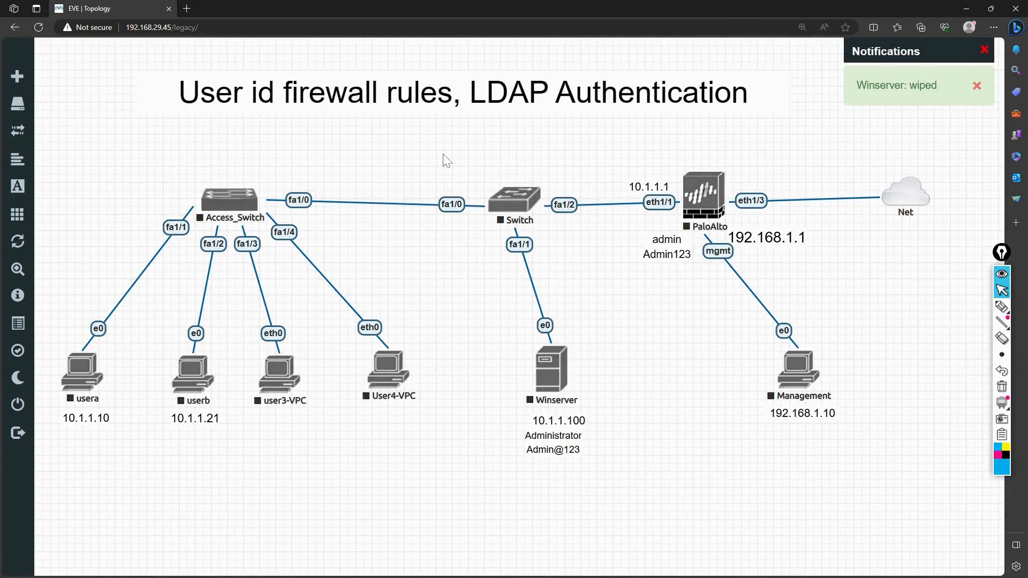
pyautogui.moveTo(549, 371)
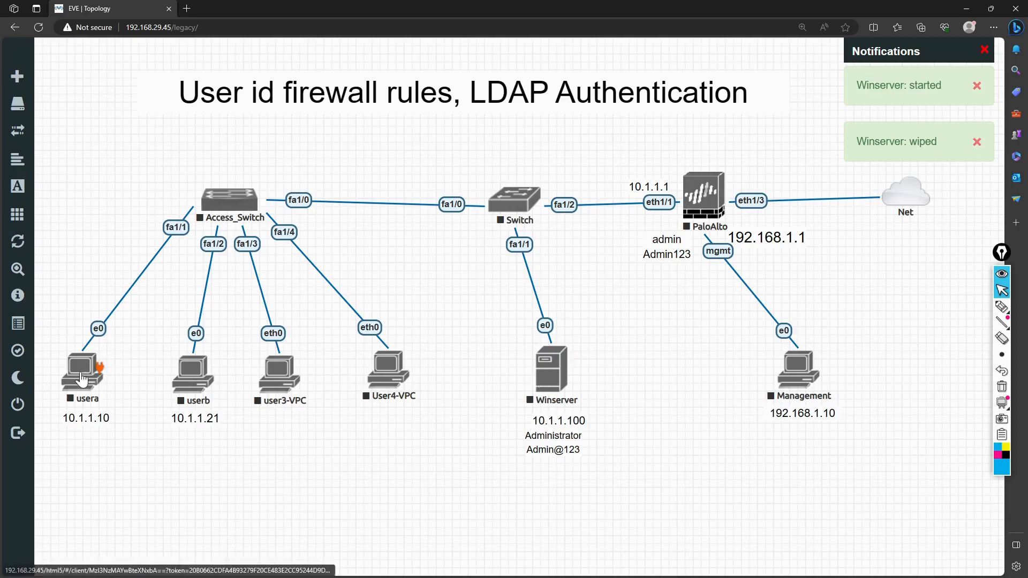
pyautogui.click(978, 142)
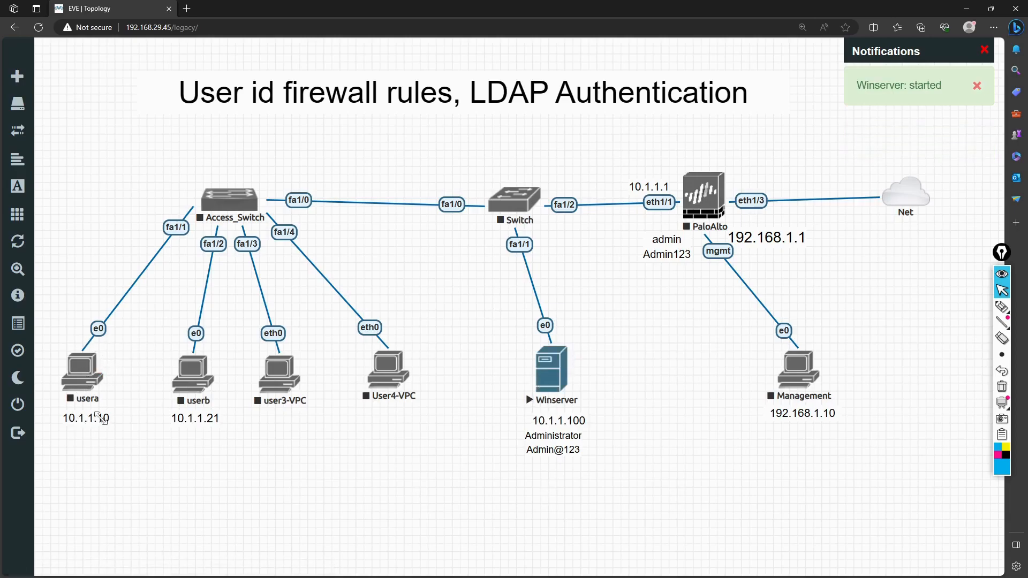
pyautogui.moveTo(500, 306)
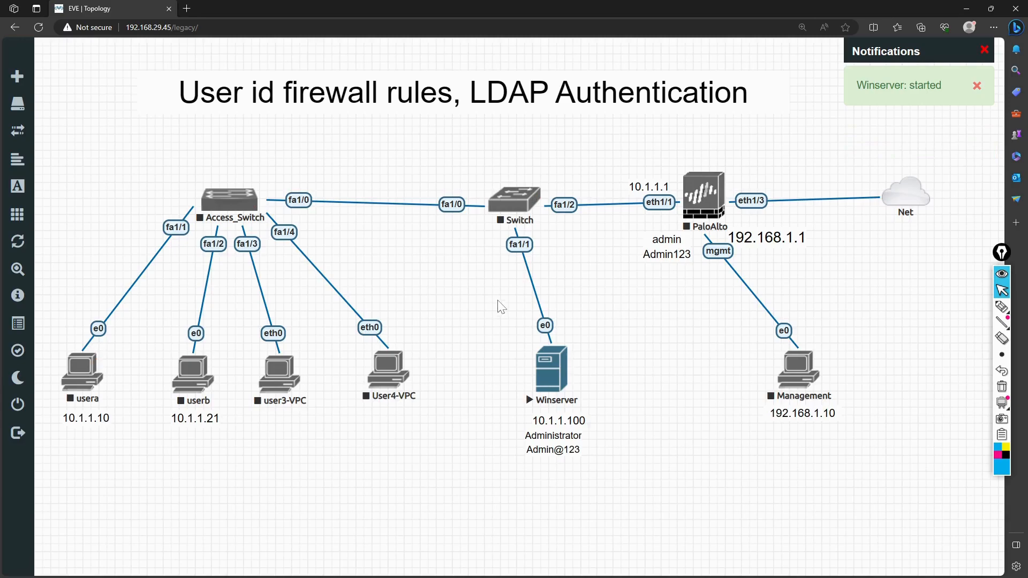
pyautogui.moveTo(551, 394)
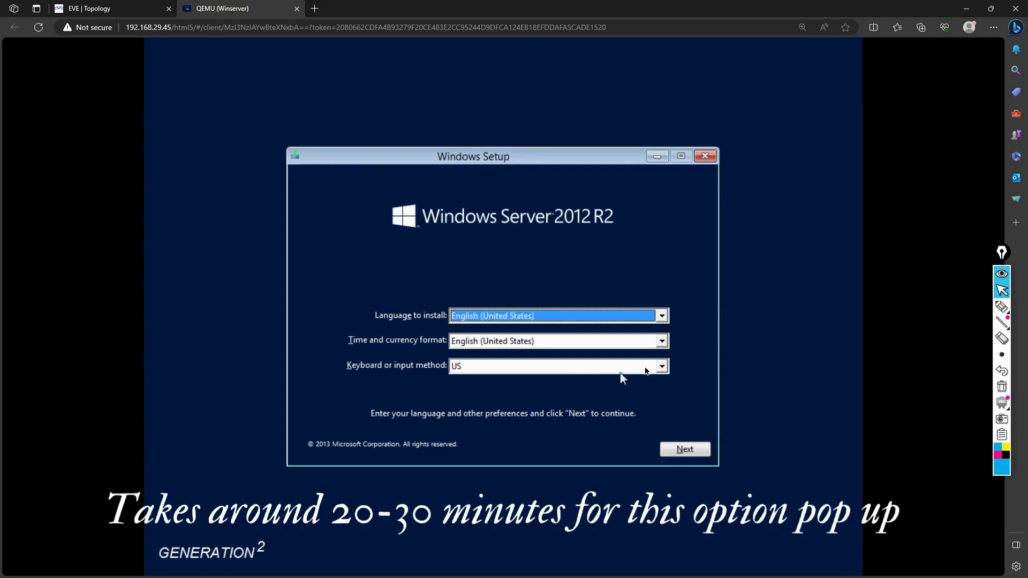
# Step: Keep English (United States) language, time format and US keyboard, then choose Install now
pyautogui.click(662, 366)
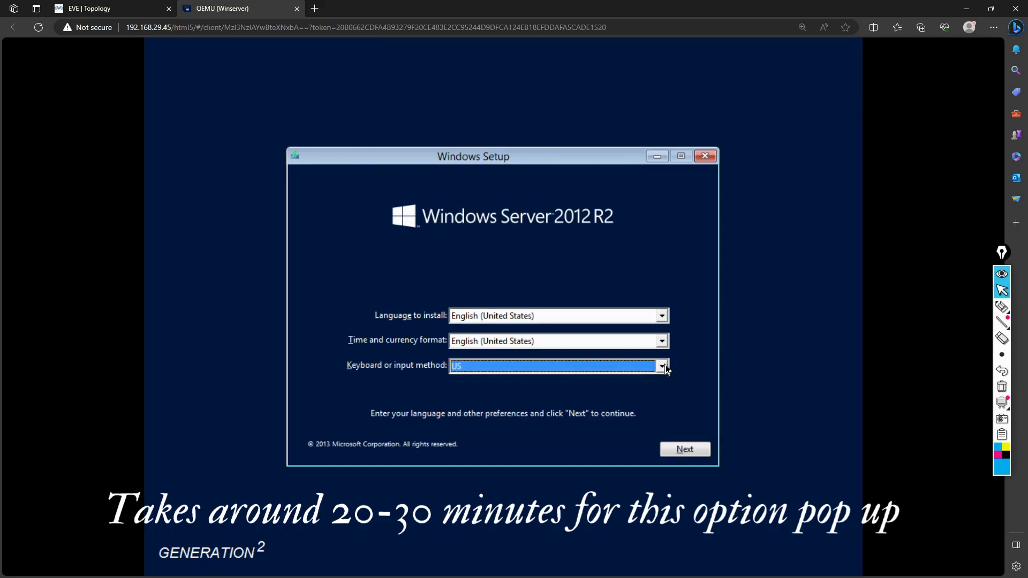
pyautogui.click(684, 449)
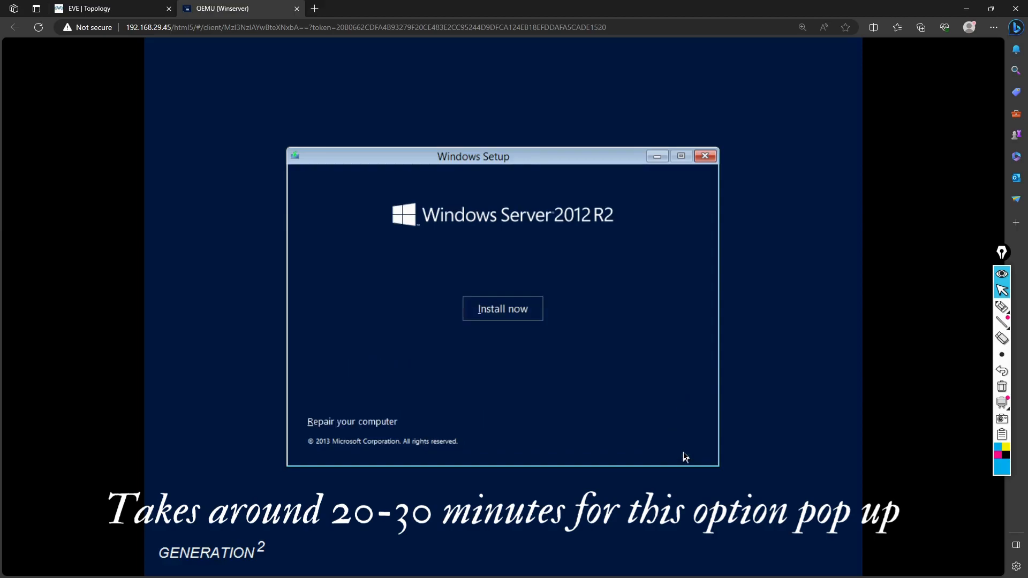
pyautogui.moveTo(515, 318)
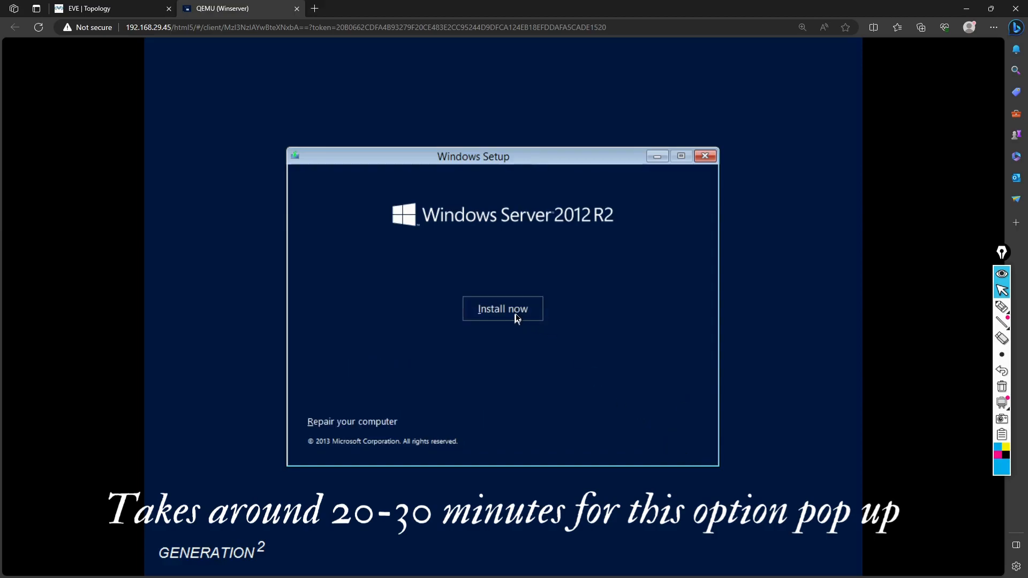
pyautogui.moveTo(511, 312)
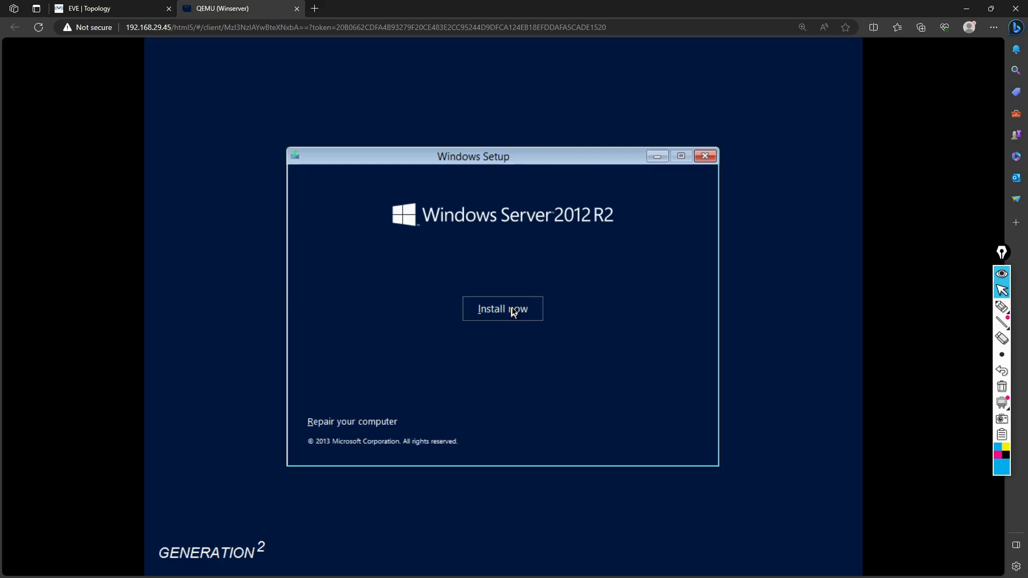
pyautogui.click(502, 309)
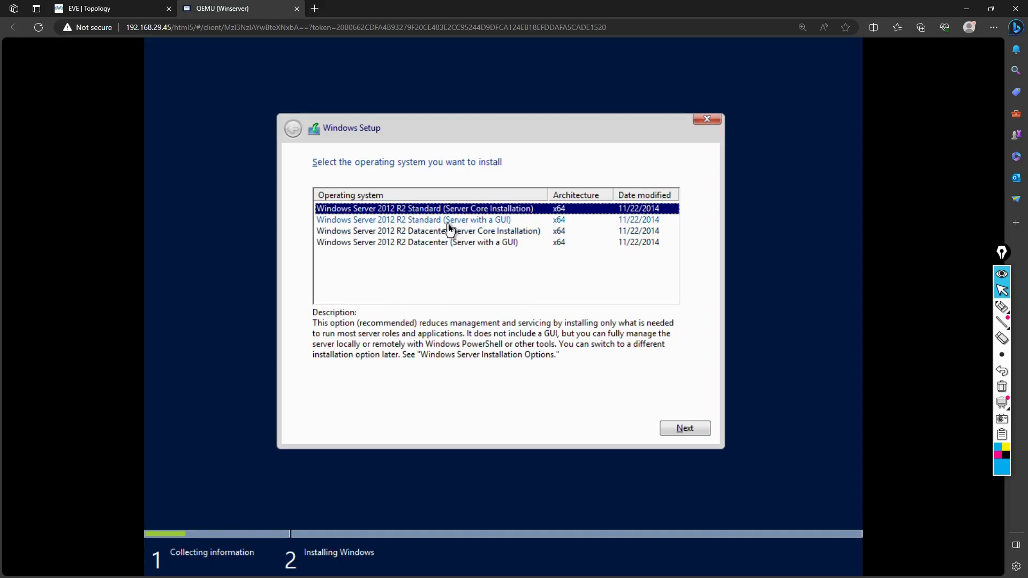
# Step: Pick Windows Server 2012 R2 Standard (Server with a GUI), accept the license, choose Custom install
pyautogui.click(413, 219)
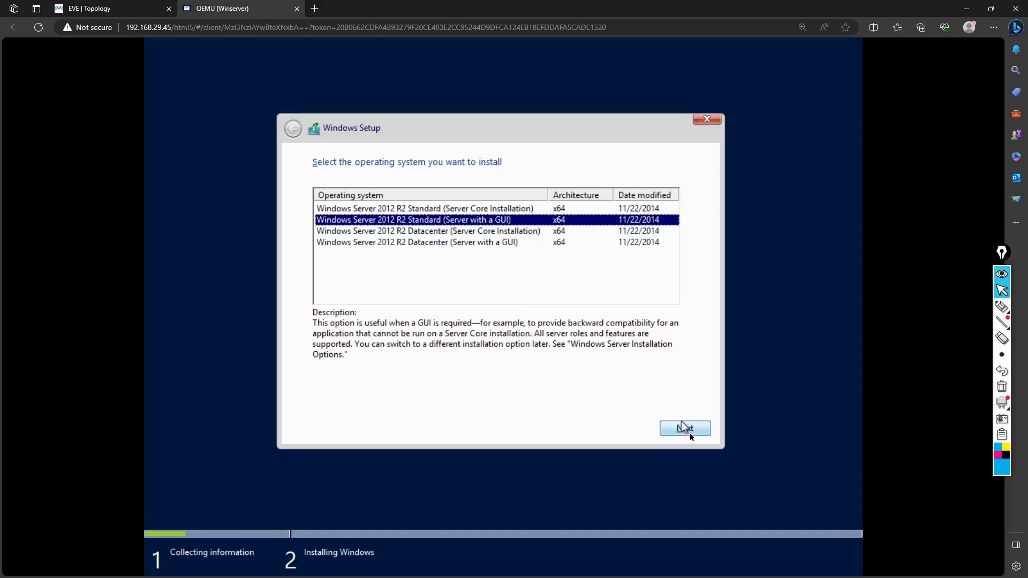
pyautogui.click(684, 428)
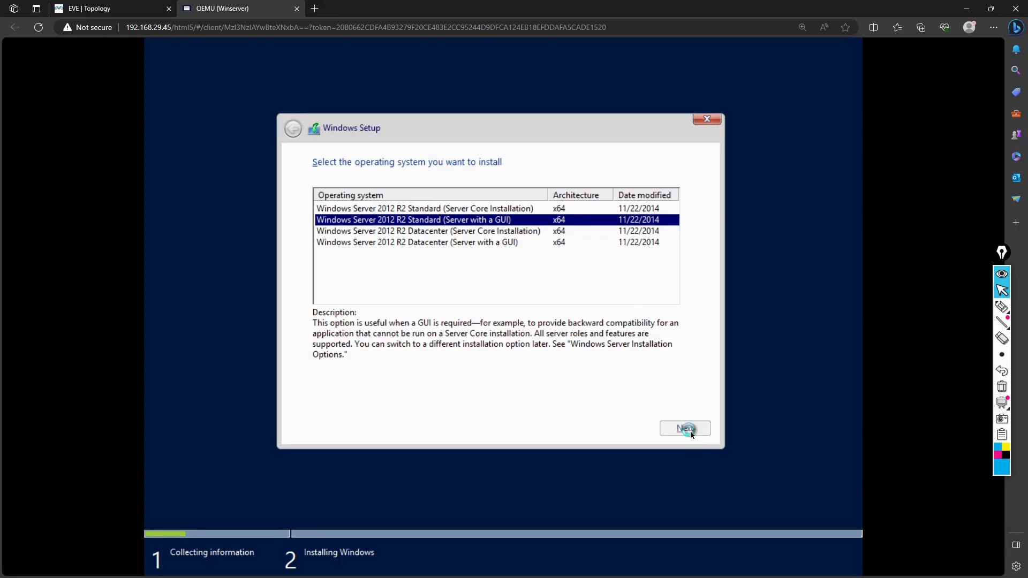
pyautogui.click(684, 429)
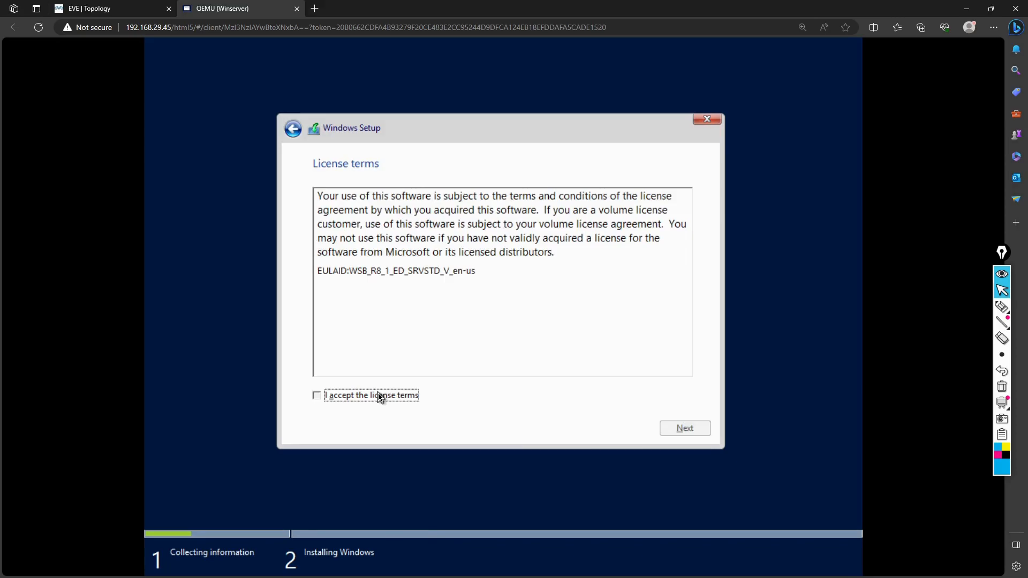
pyautogui.click(684, 428)
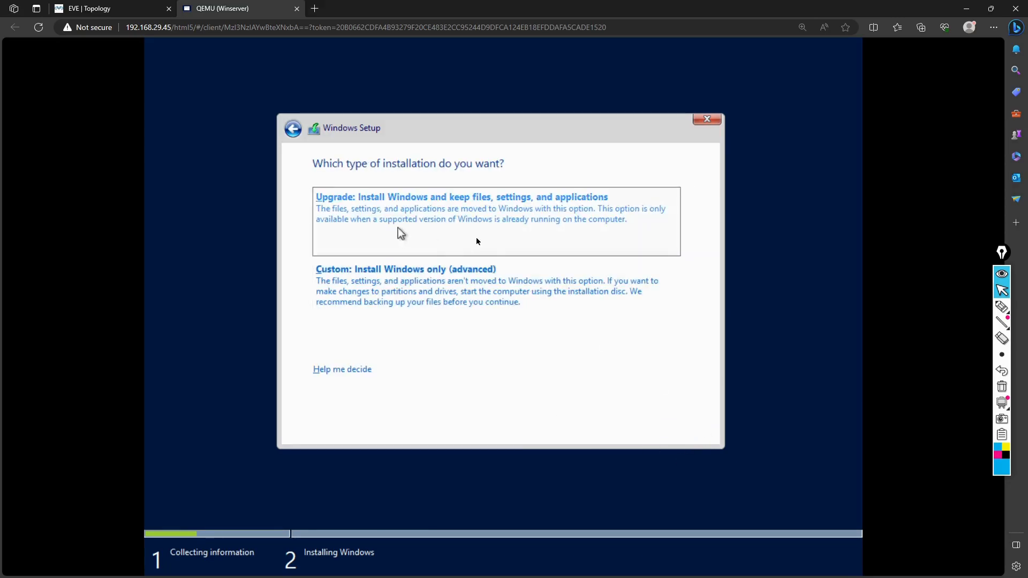
pyautogui.click(405, 268)
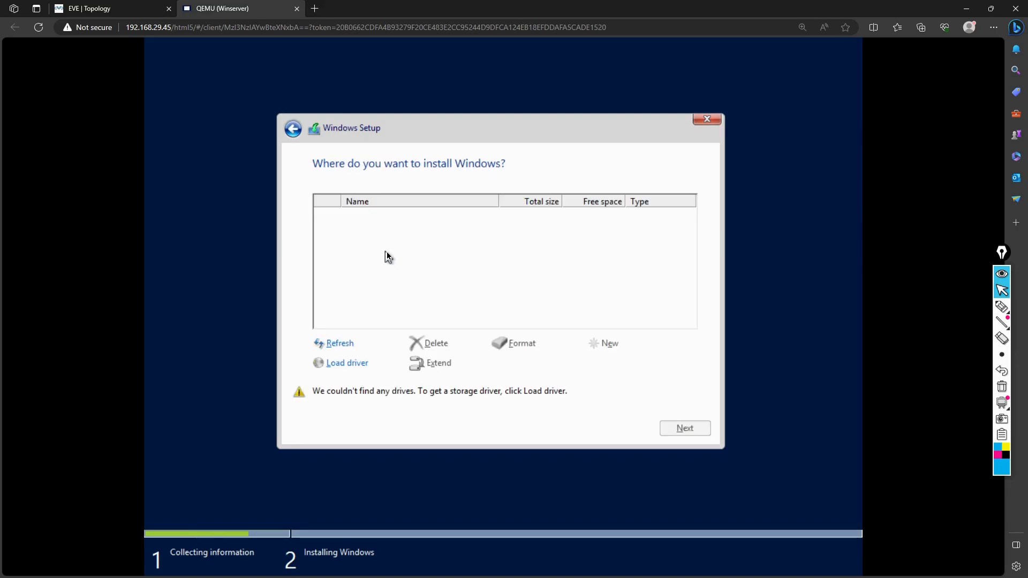
pyautogui.moveTo(439, 271)
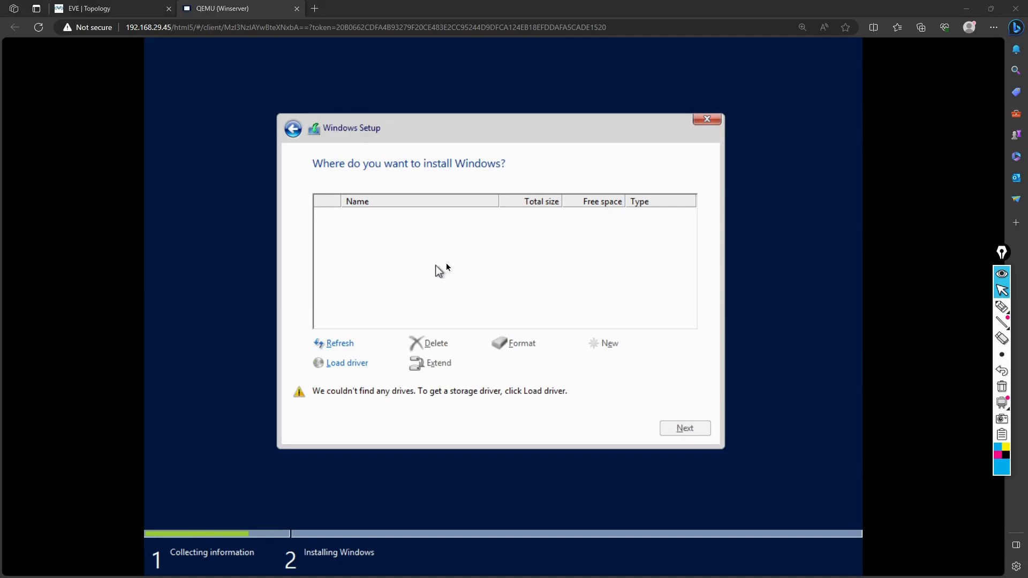
pyautogui.moveTo(402, 370)
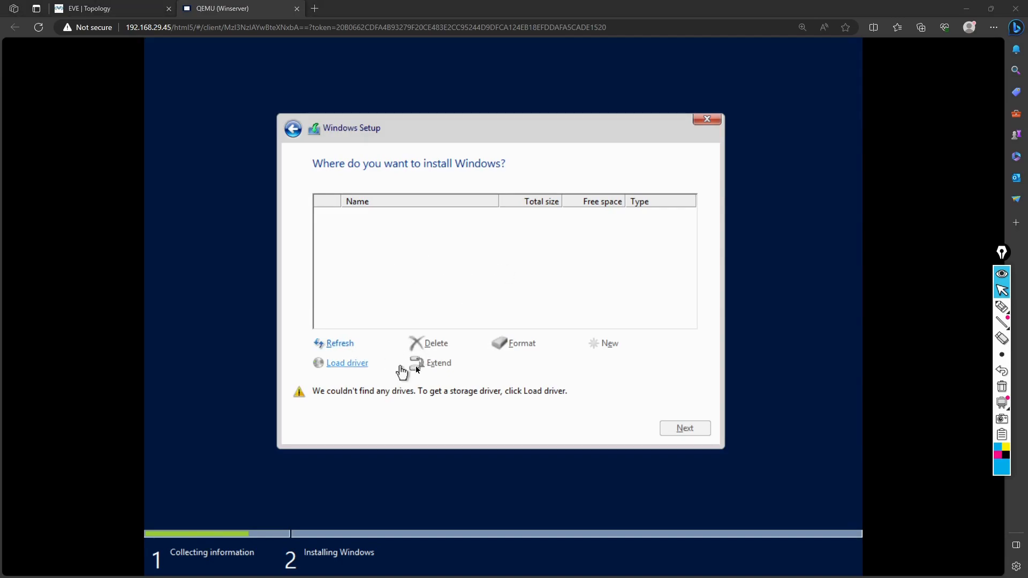
pyautogui.moveTo(382, 267)
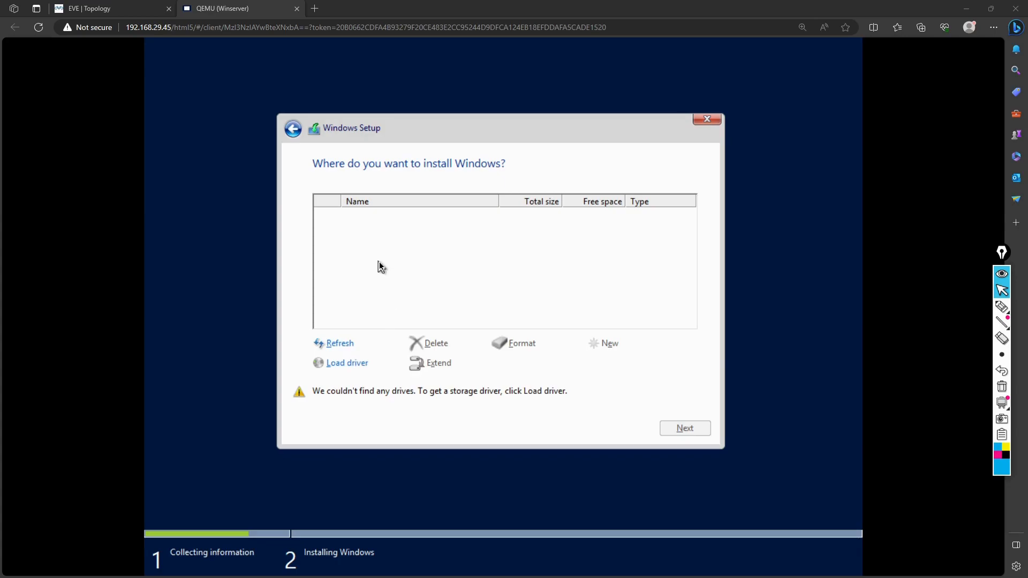
pyautogui.moveTo(347, 362)
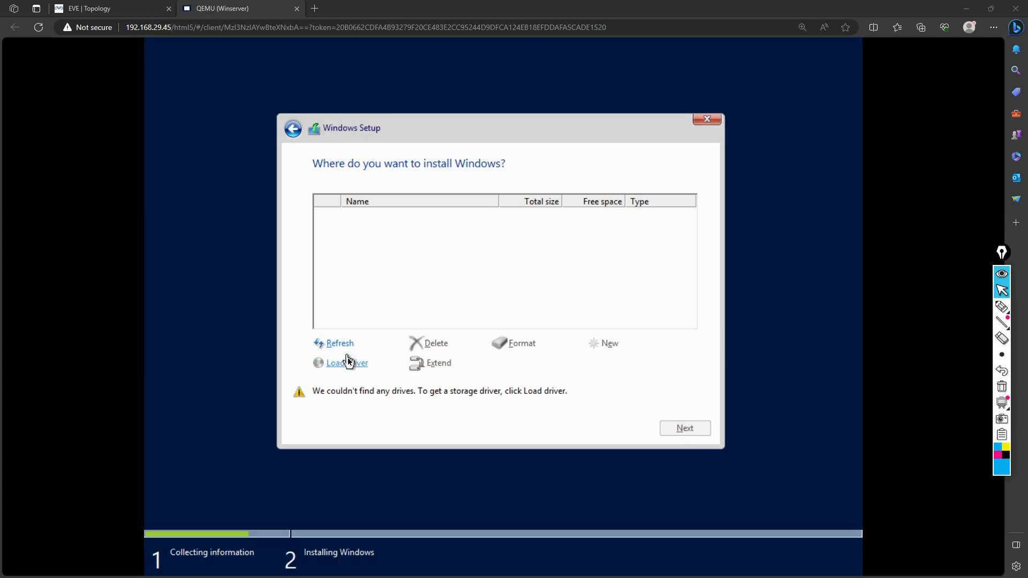
# Step: Point Load driver at Floppy Disk Drive (B:) > storage > 2003R2 > amd64
pyautogui.click(347, 362)
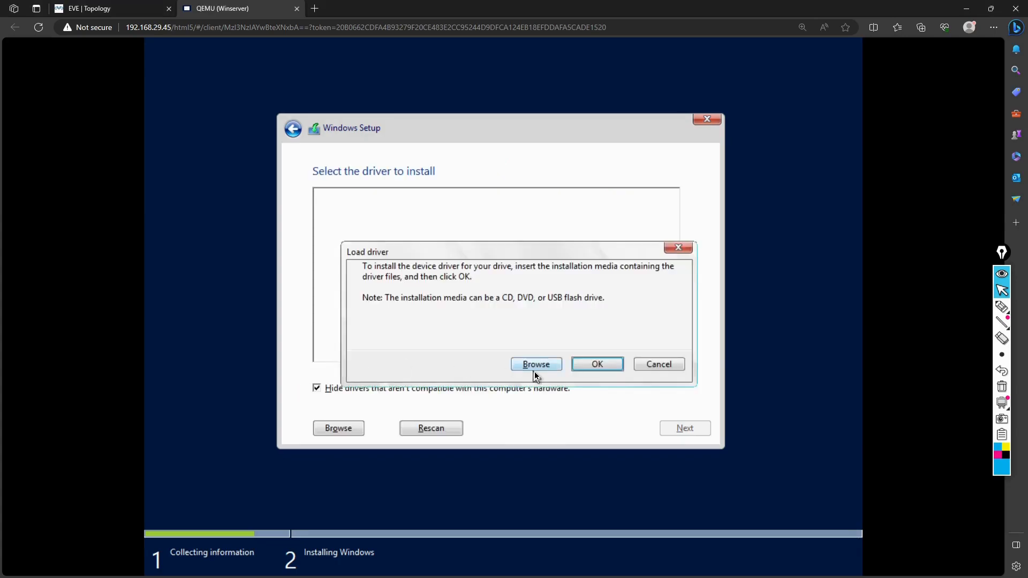
pyautogui.click(535, 364)
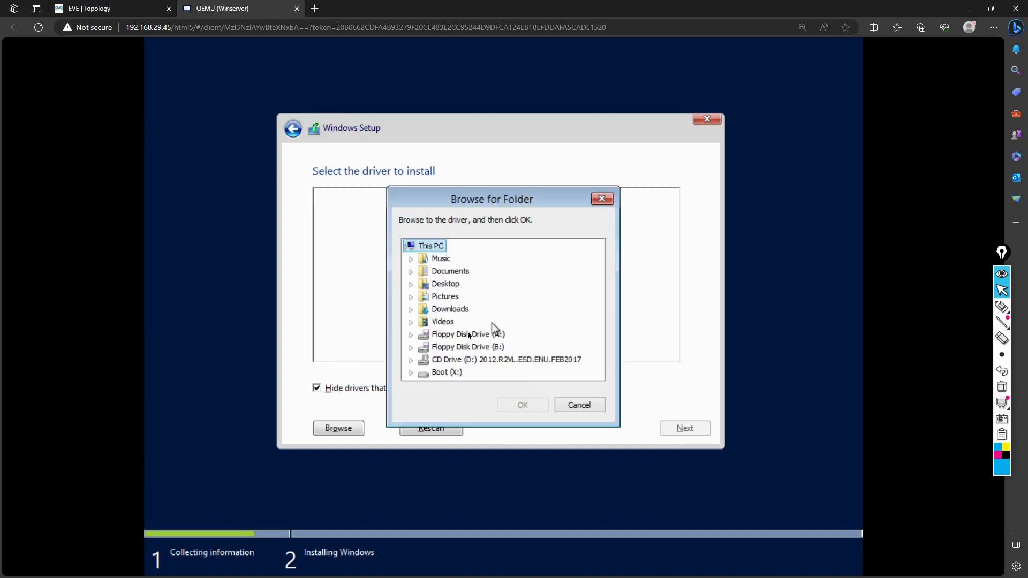
pyautogui.moveTo(429, 352)
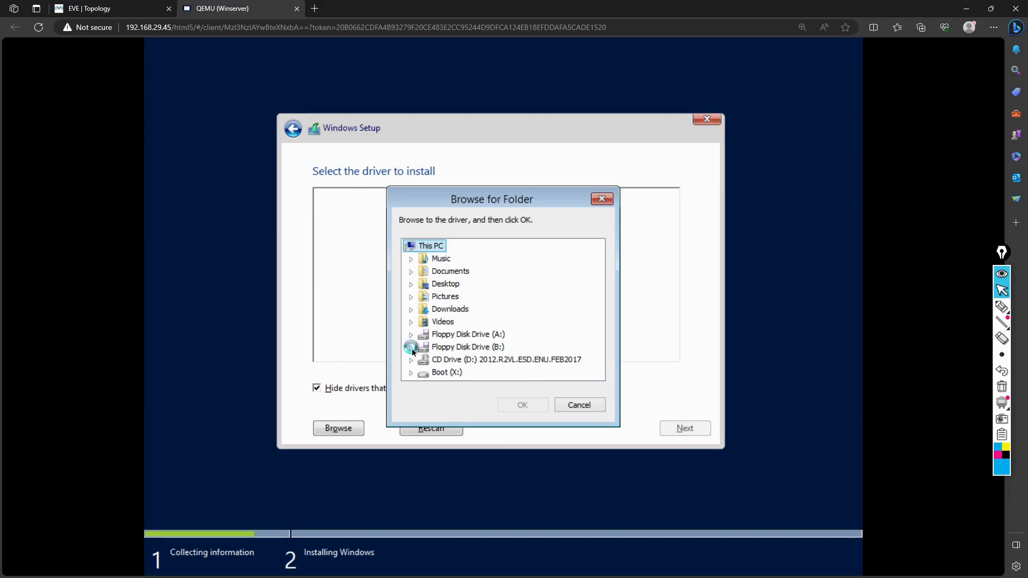
pyautogui.click(410, 347)
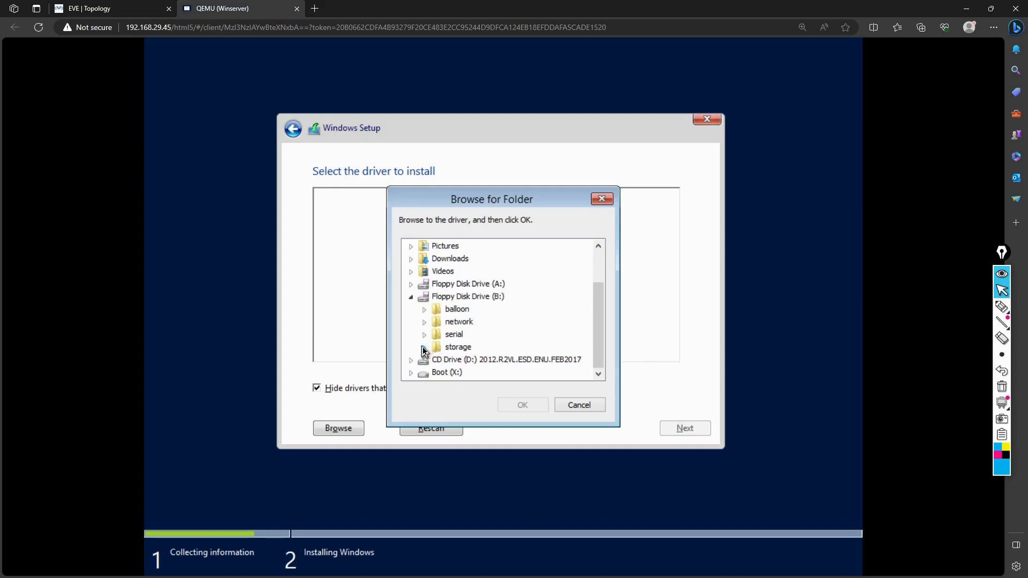
pyautogui.click(424, 347)
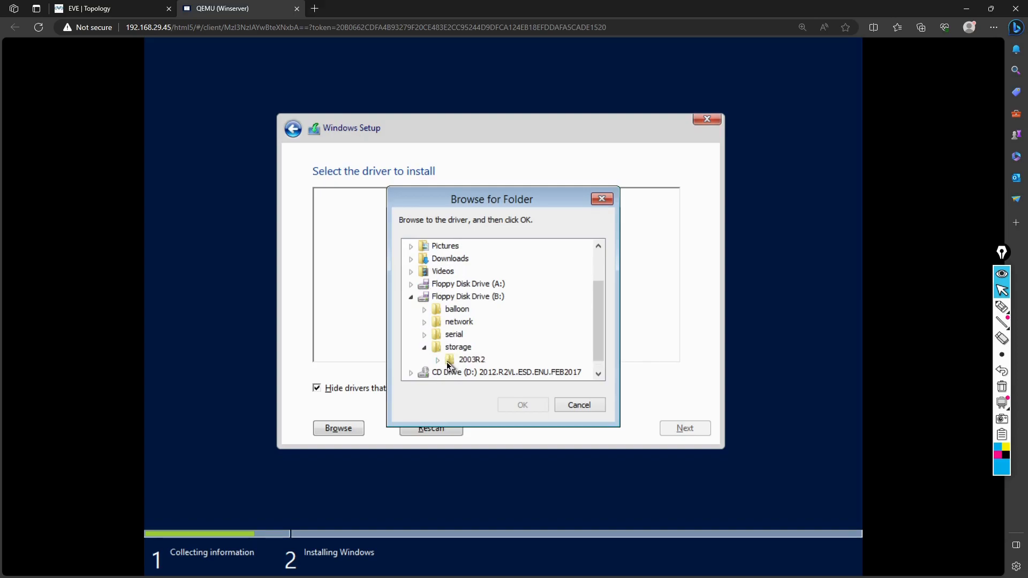
pyautogui.click(437, 359)
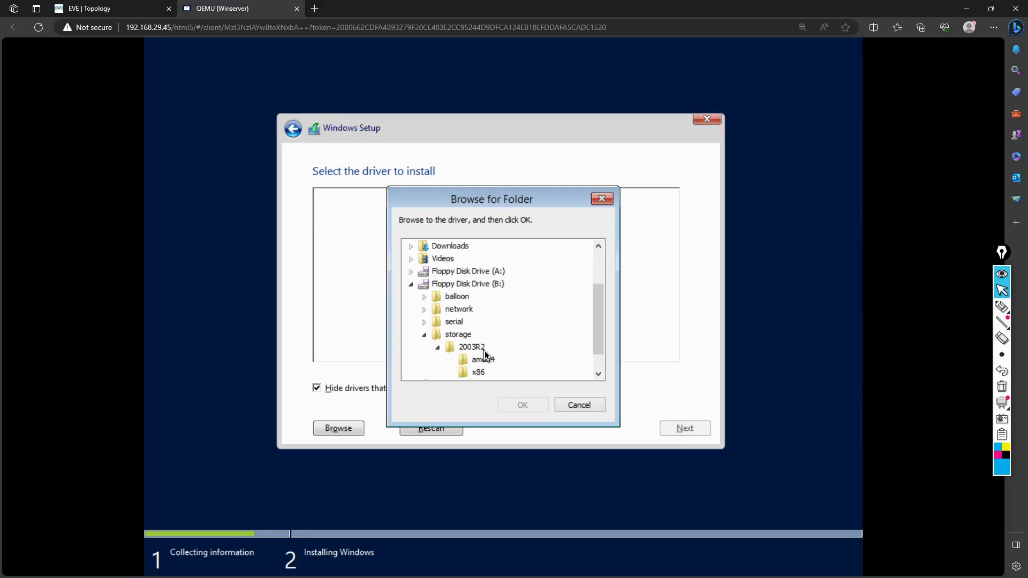
pyautogui.click(481, 359)
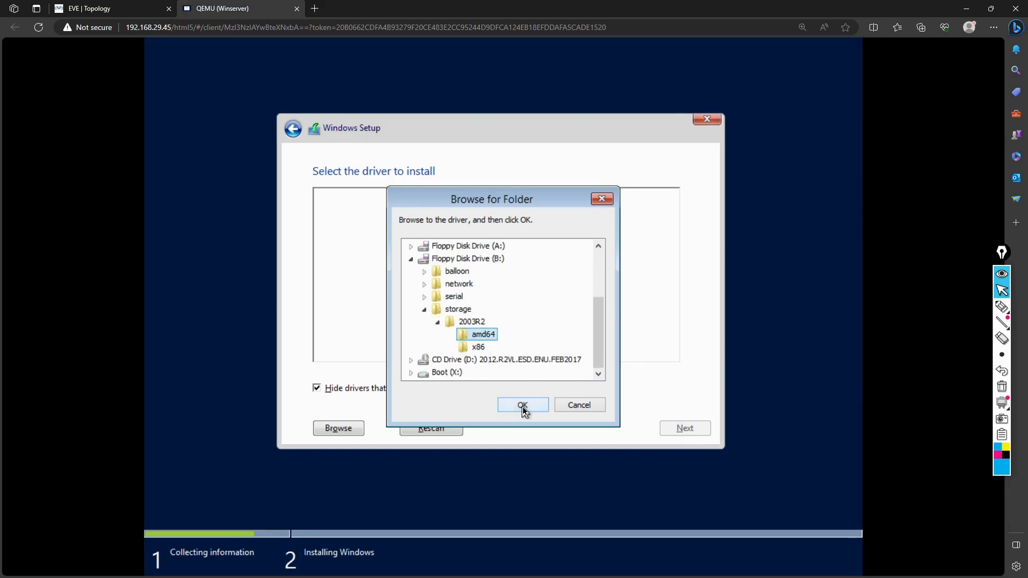
pyautogui.click(523, 404)
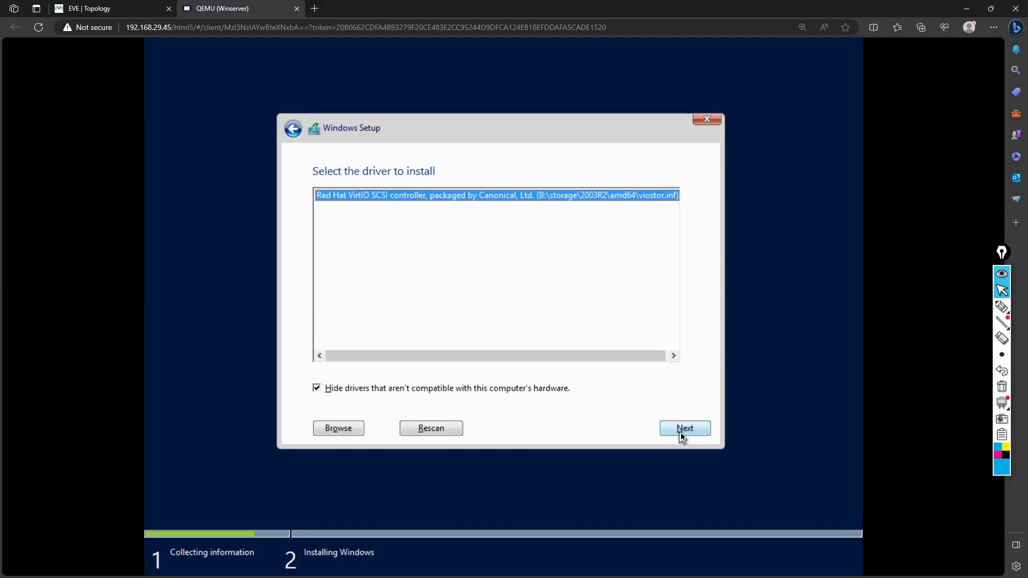
# Step: Install the Red Hat VirtIO SCSI driver so Drive 0's 60 GB space is listed
pyautogui.click(684, 429)
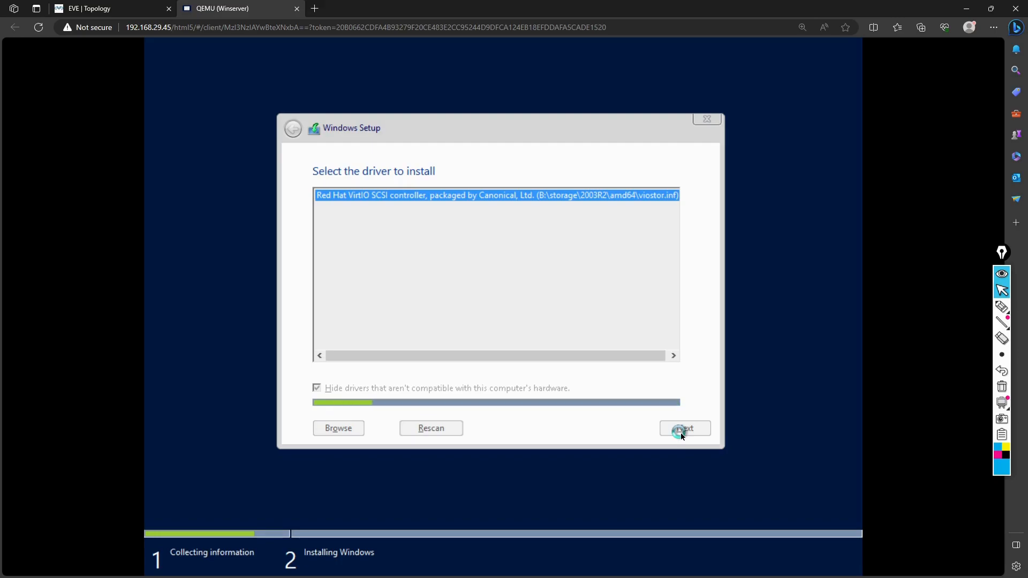
pyautogui.click(685, 428)
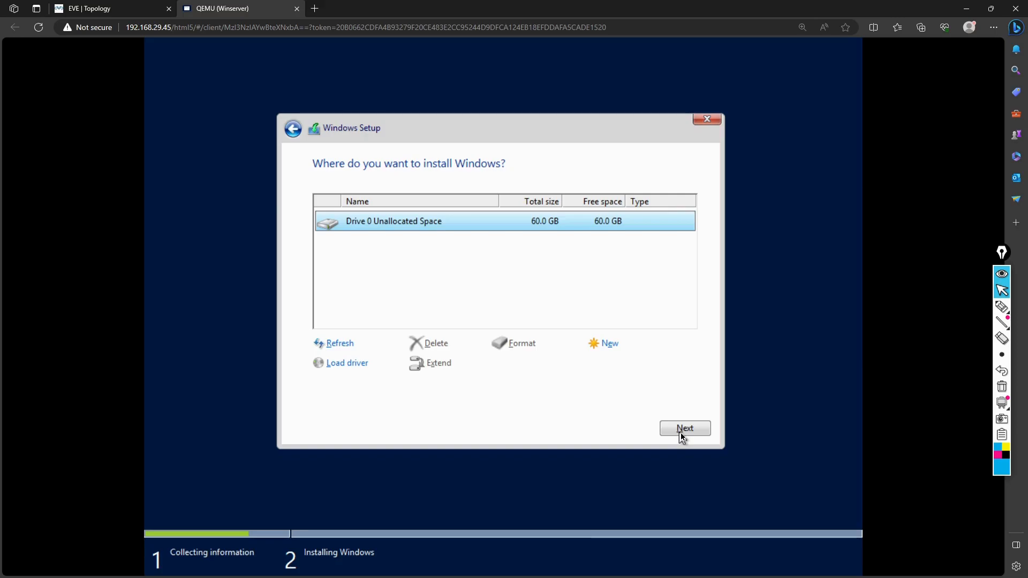
pyautogui.click(685, 428)
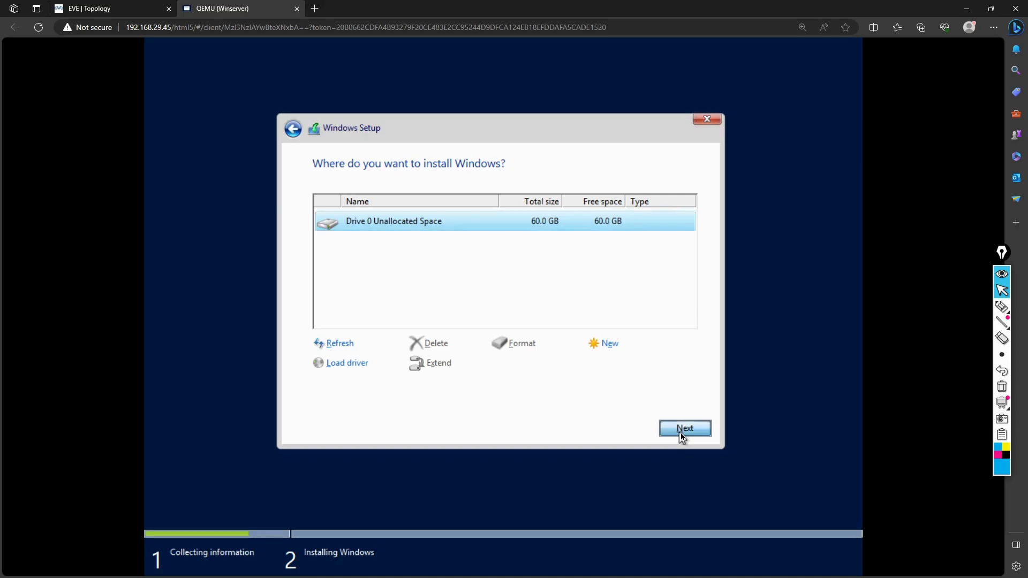
# Step: Install onto Drive 0 Unallocated Space so Windows file copying starts at 0%
pyautogui.click(685, 429)
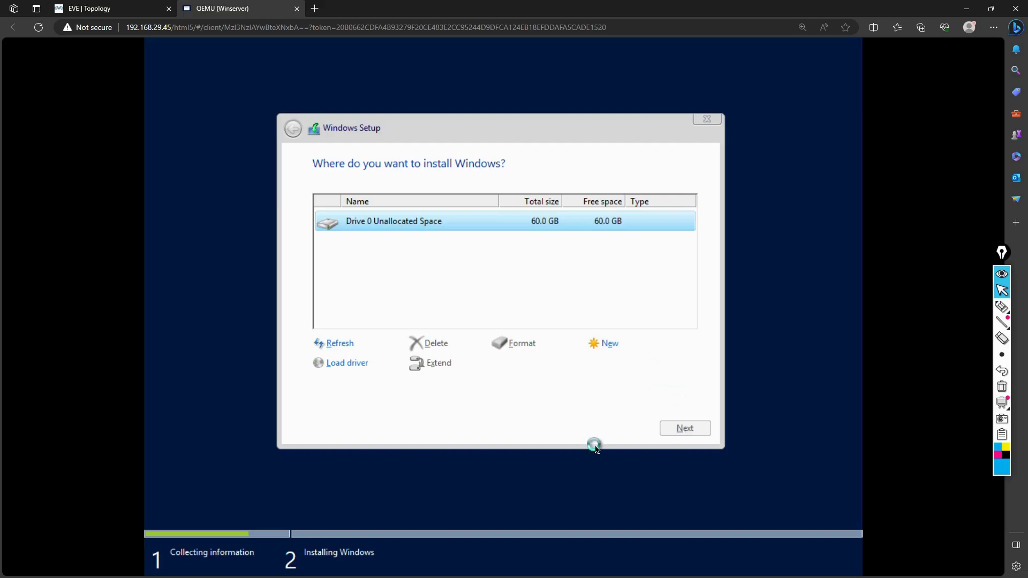
pyautogui.click(684, 428)
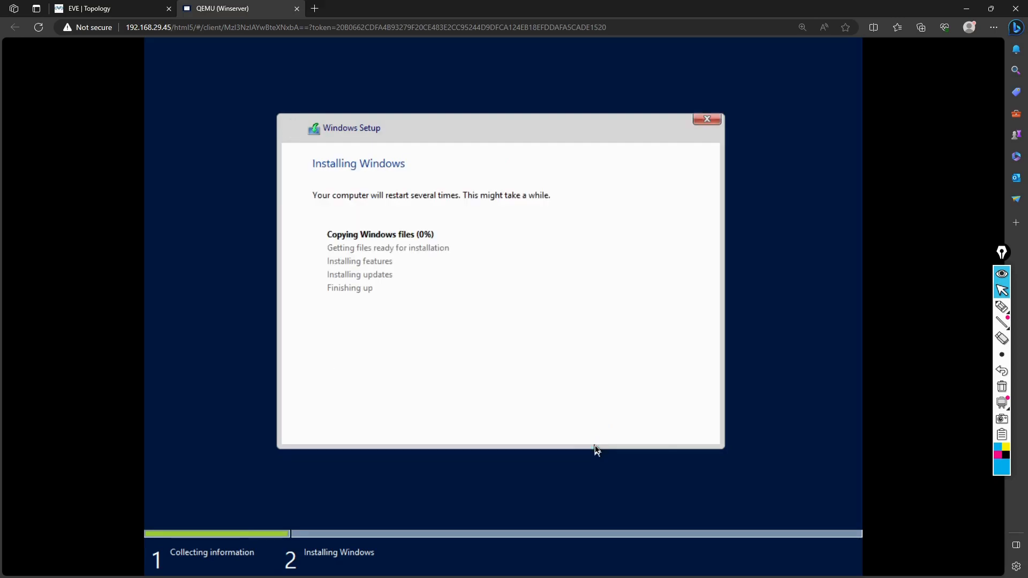
pyautogui.moveTo(538, 394)
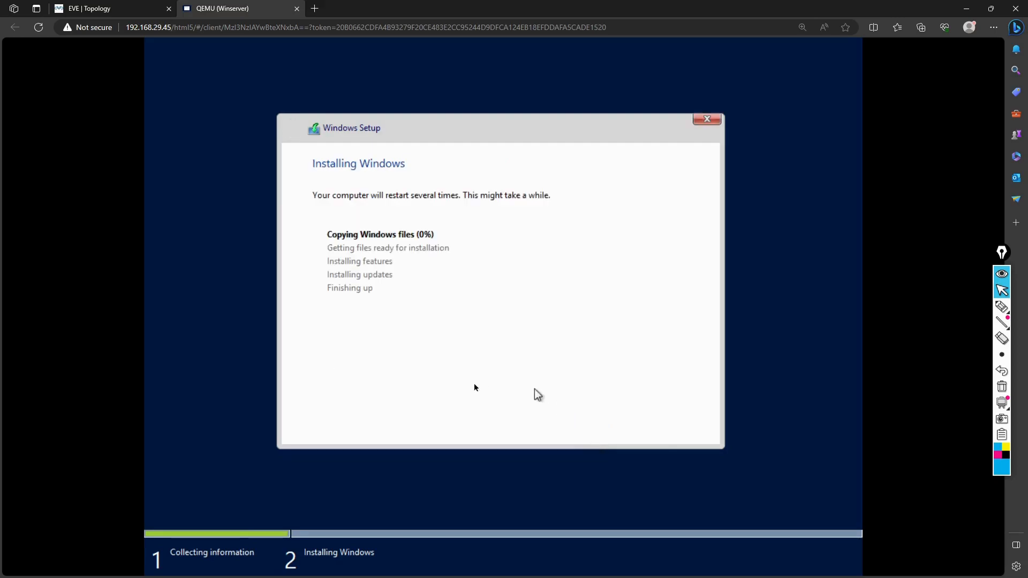
pyautogui.moveTo(443, 347)
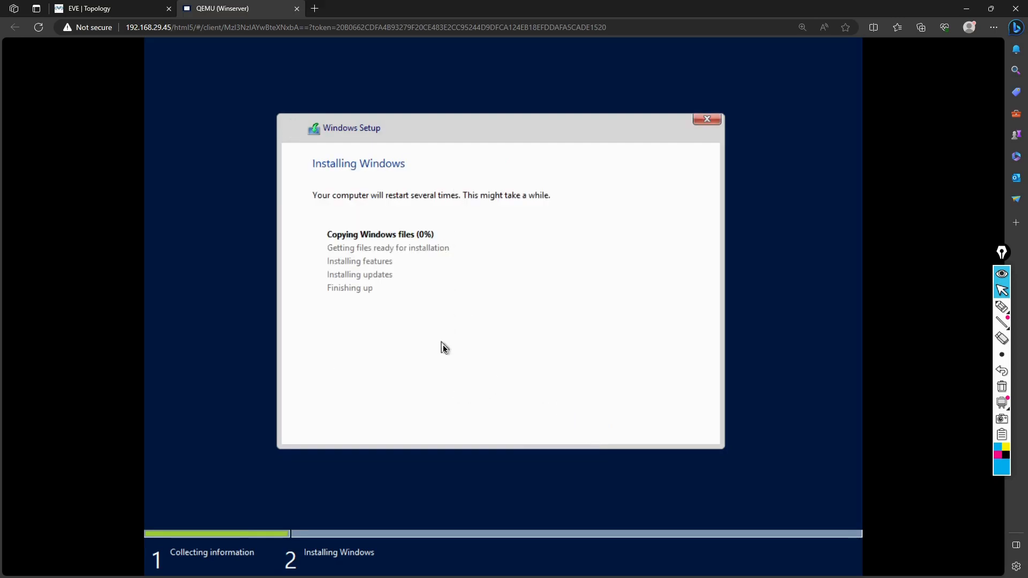
pyautogui.moveTo(437, 271)
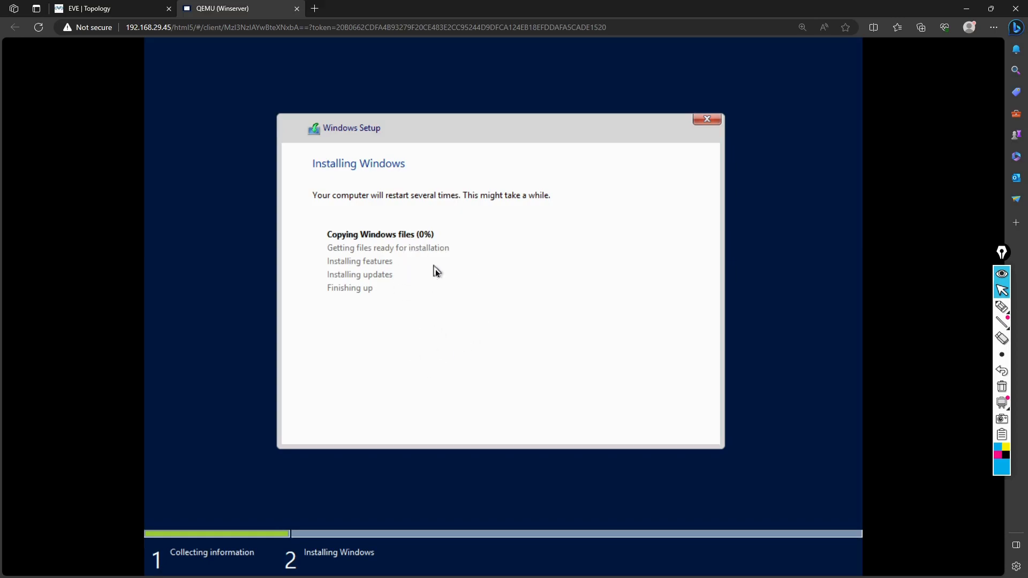
pyautogui.moveTo(435, 347)
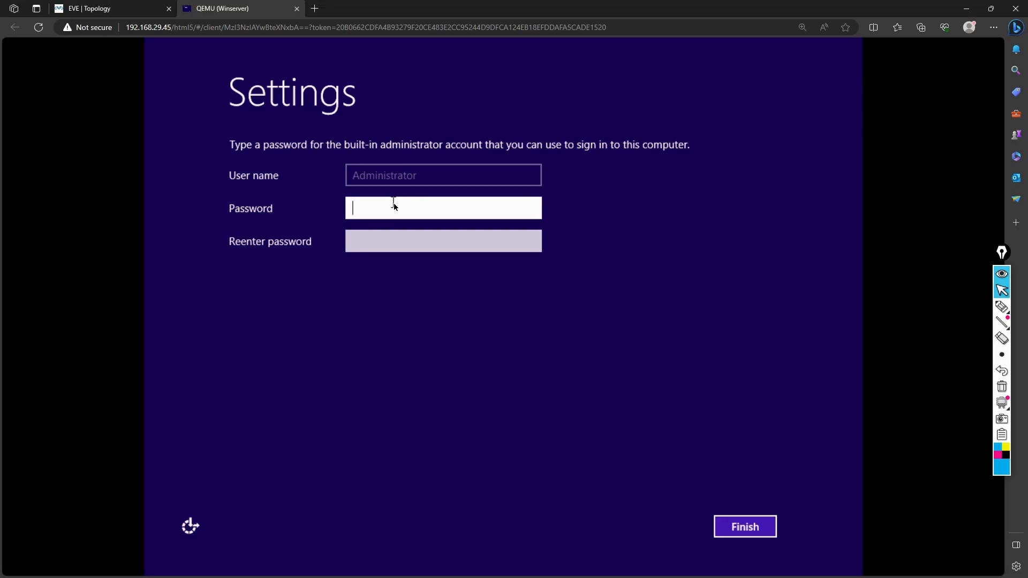
# Step: After Setup copies files and restarts, select the administrator Password box
pyautogui.click(91, 8)
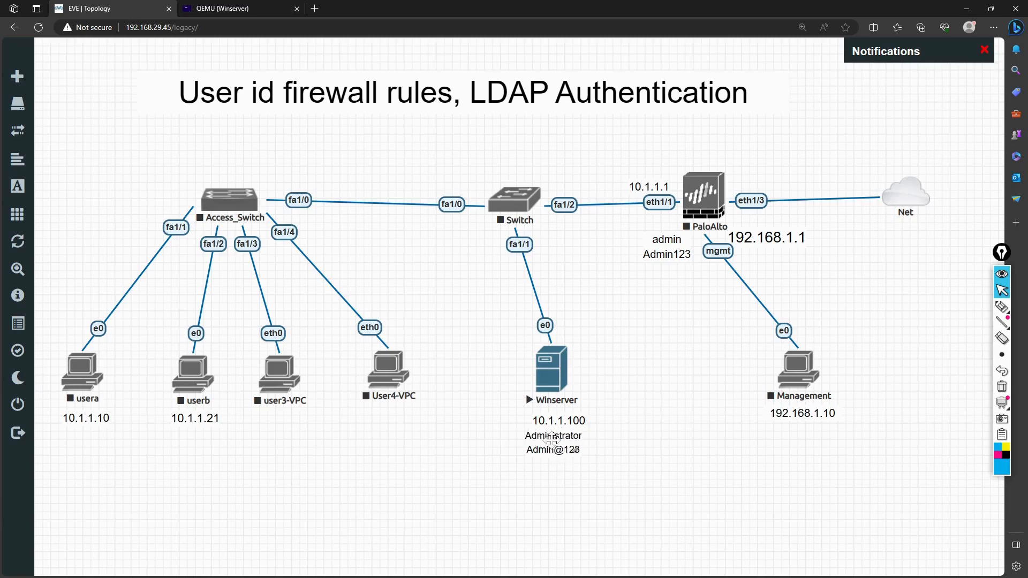
pyautogui.moveTo(592, 458)
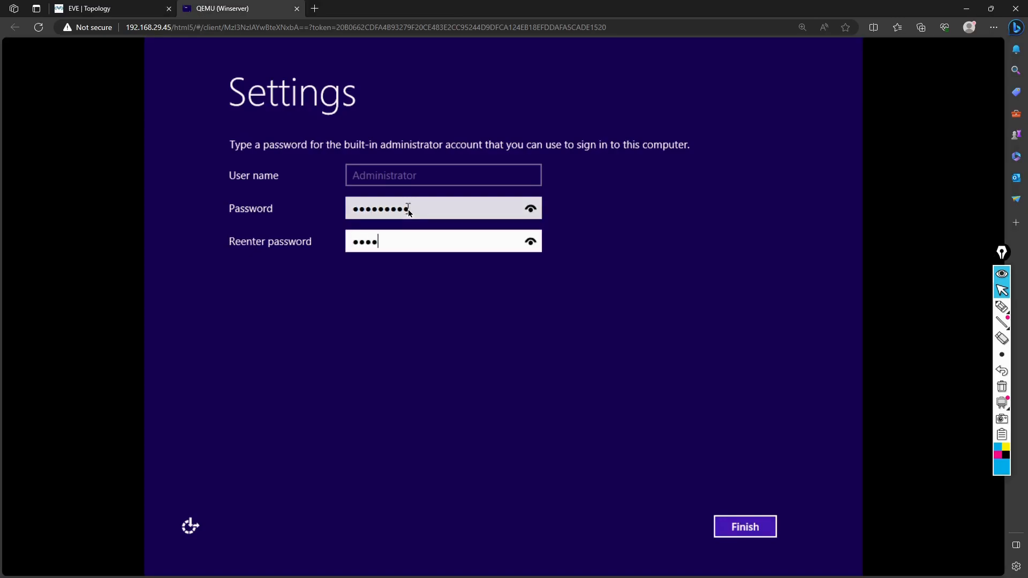
pyautogui.write('password')
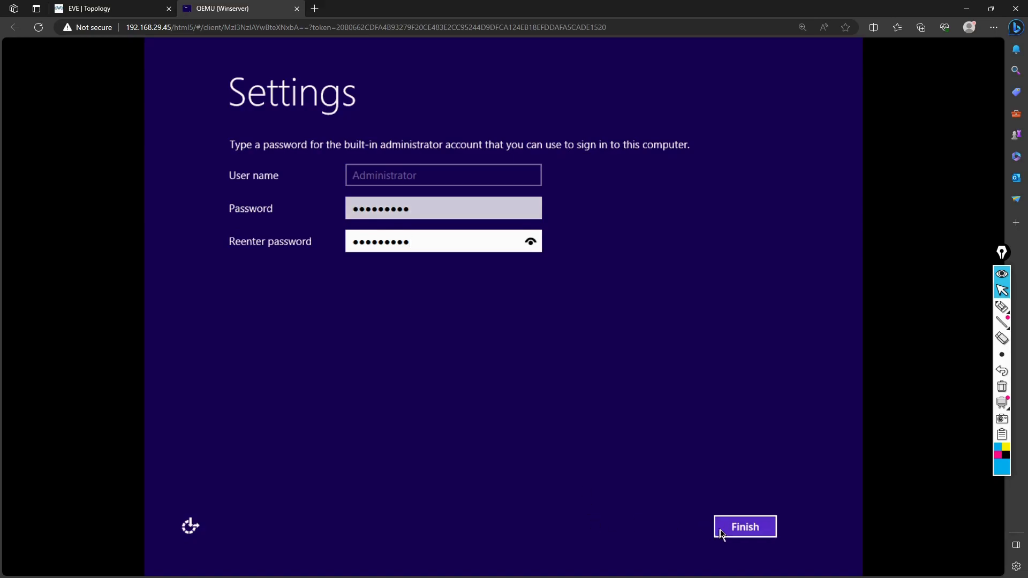
pyautogui.click(744, 526)
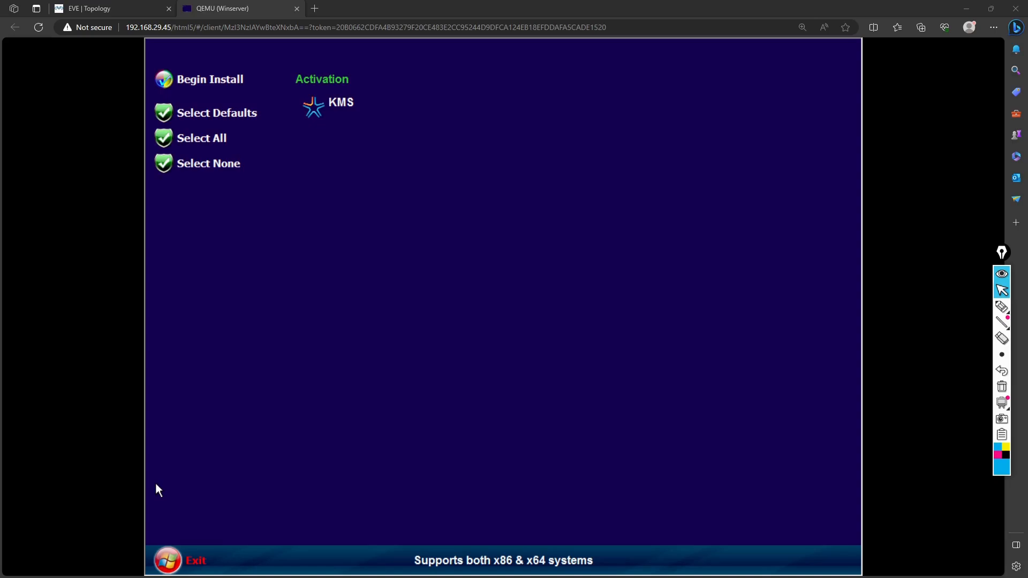
pyautogui.moveTo(211, 79)
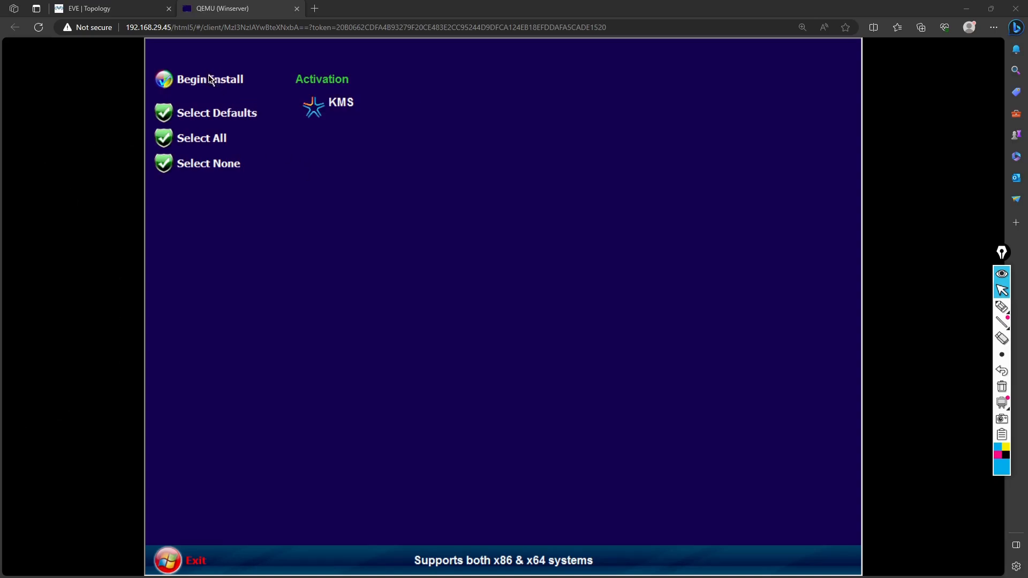
pyautogui.moveTo(209, 79)
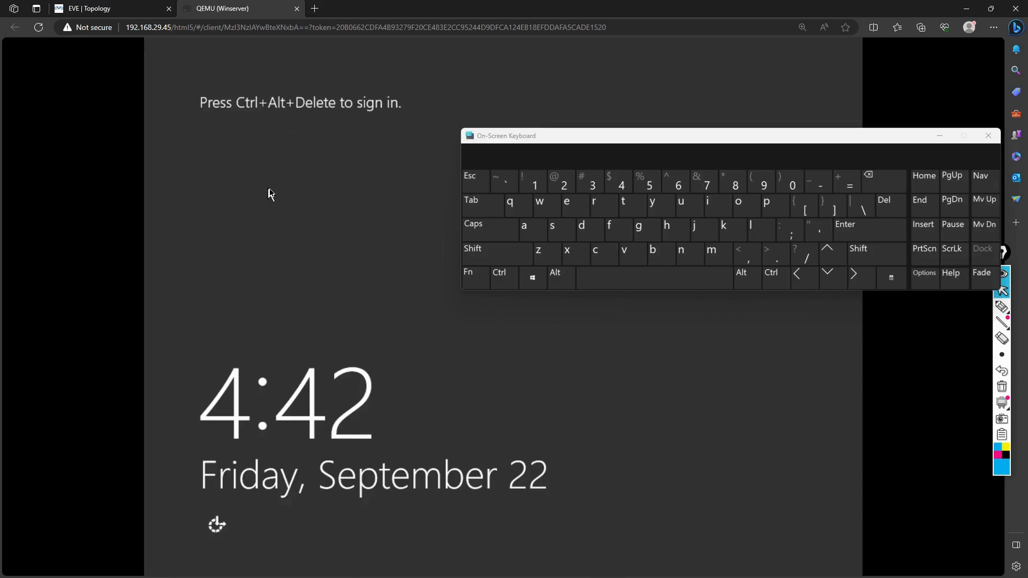
pyautogui.moveTo(360, 278)
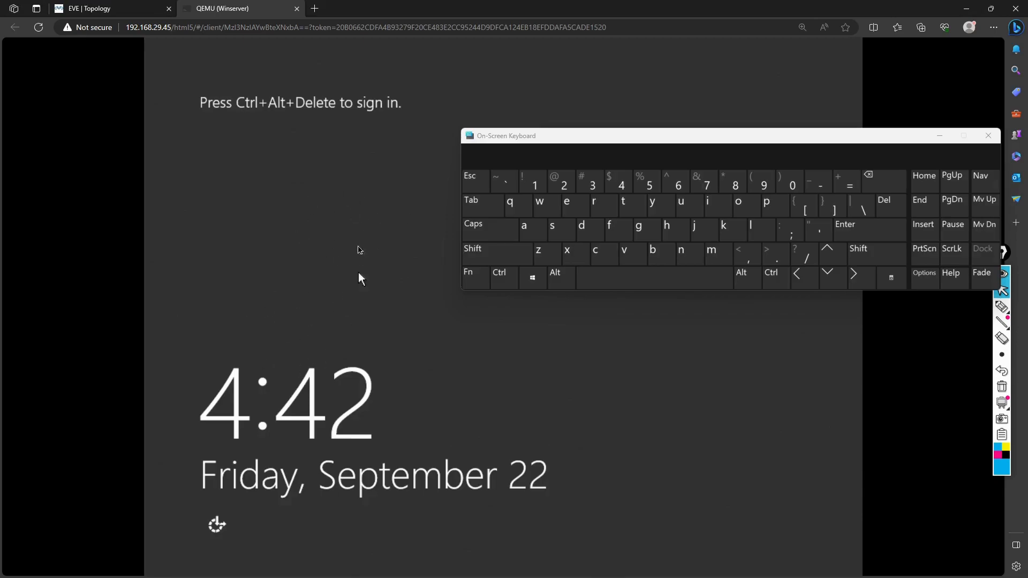
# Step: Send Ctrl+Alt+Del via the On-Screen Keyboard, dismissing notices and retrying, until the password prompt shows
pyautogui.click(554, 272)
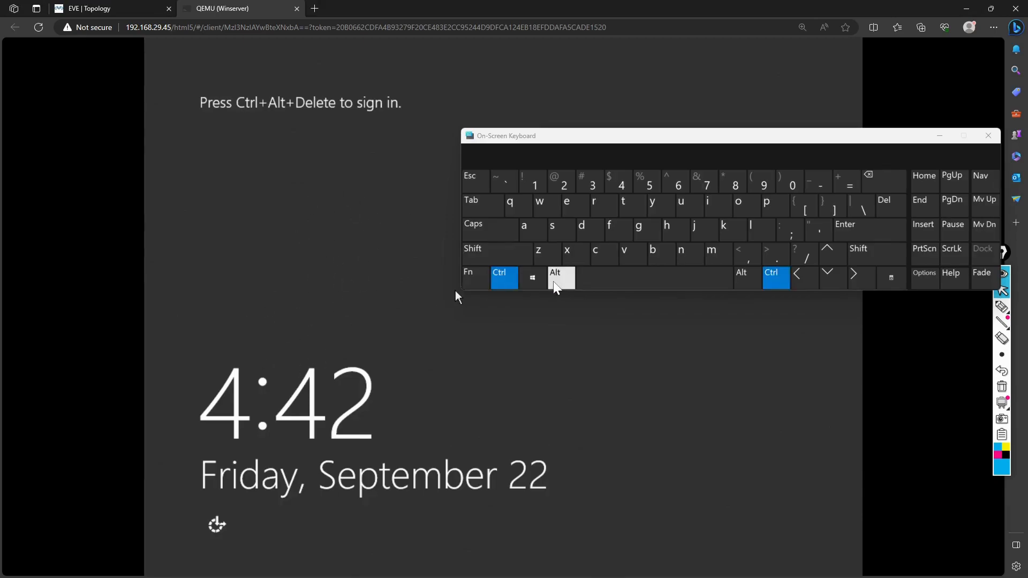
pyautogui.click(561, 278)
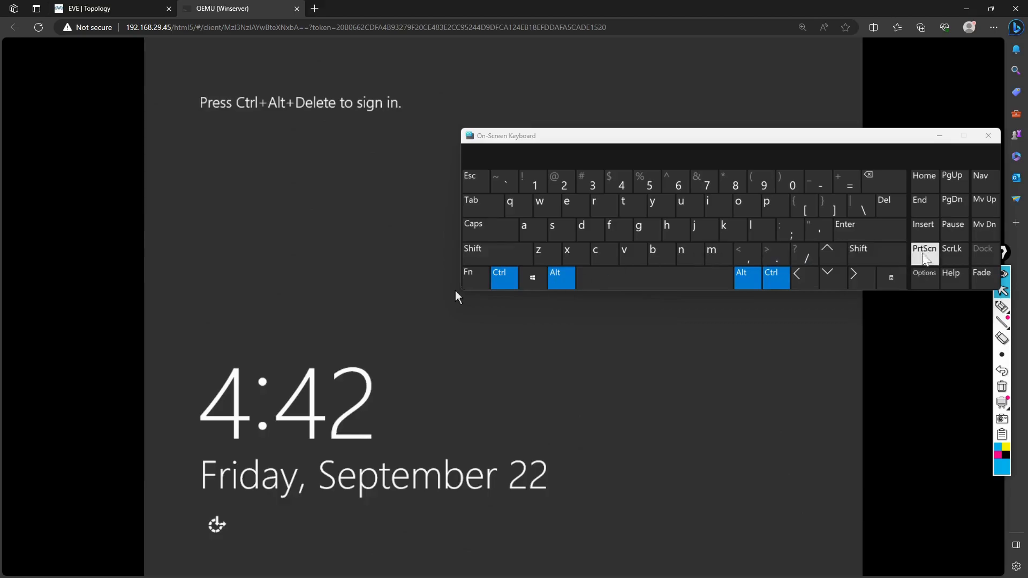
pyautogui.moveTo(952, 224)
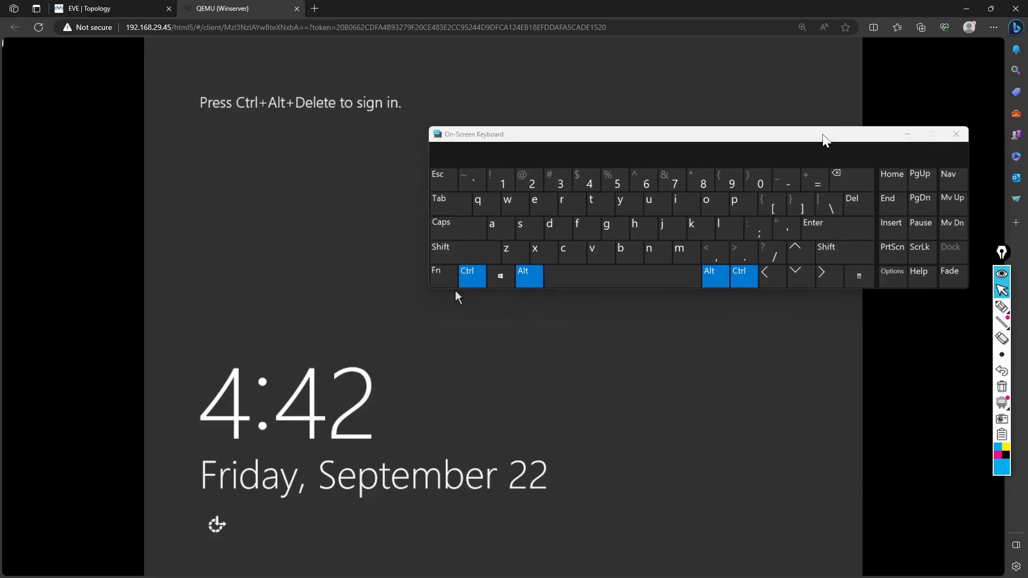
pyautogui.moveTo(890, 200)
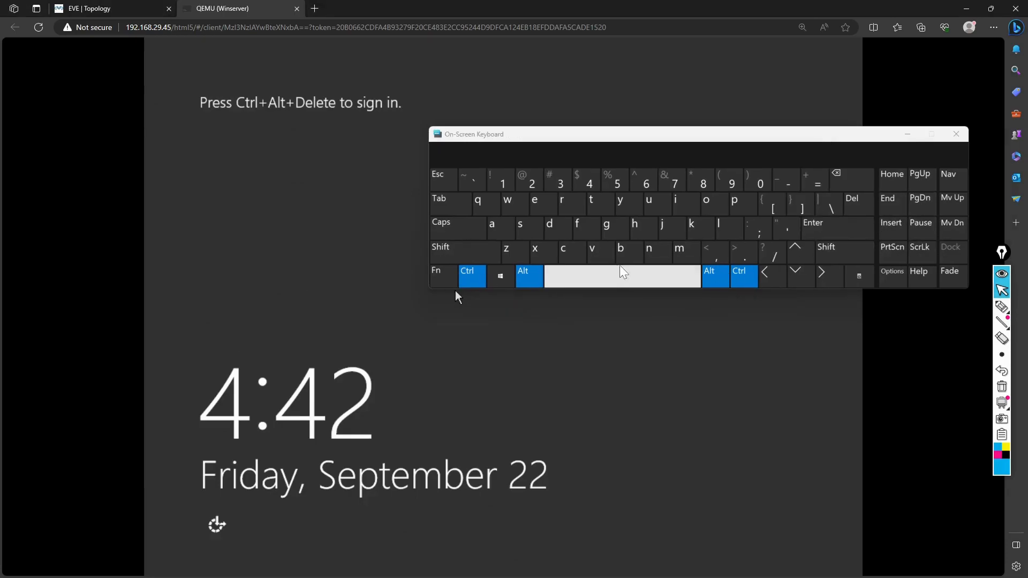
pyautogui.click(858, 202)
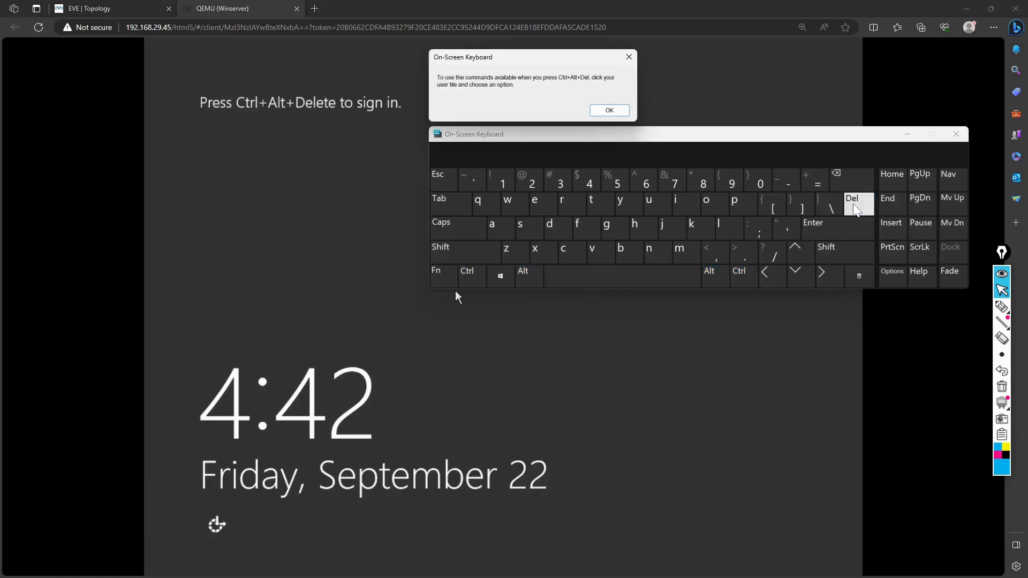
pyautogui.click(608, 110)
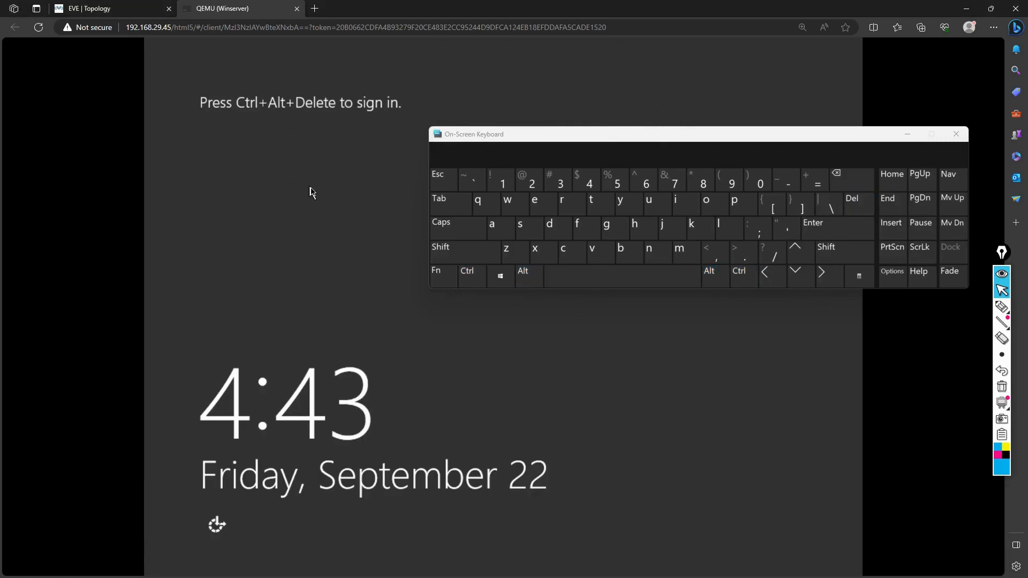
pyautogui.click(467, 271)
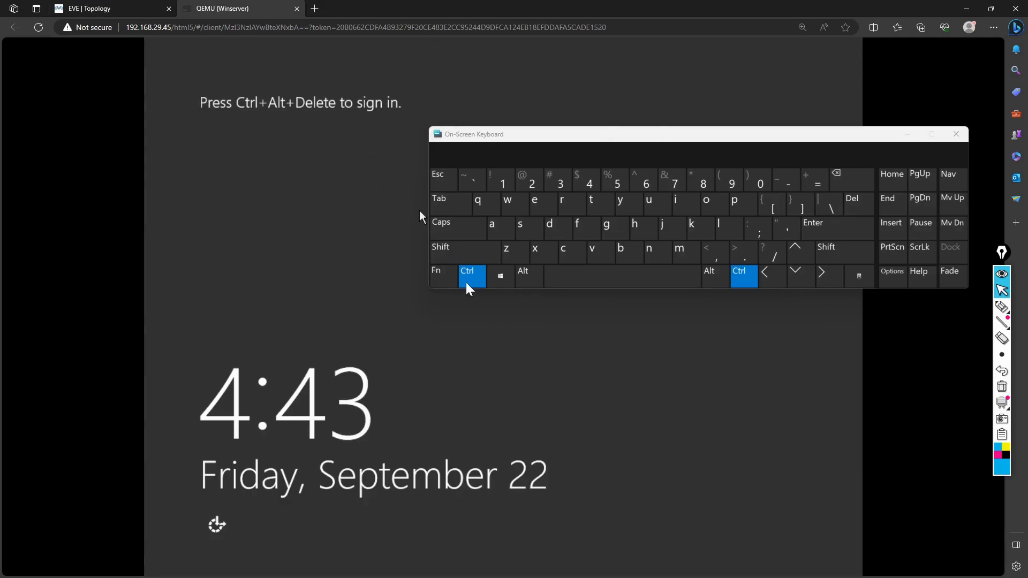
pyautogui.click(528, 275)
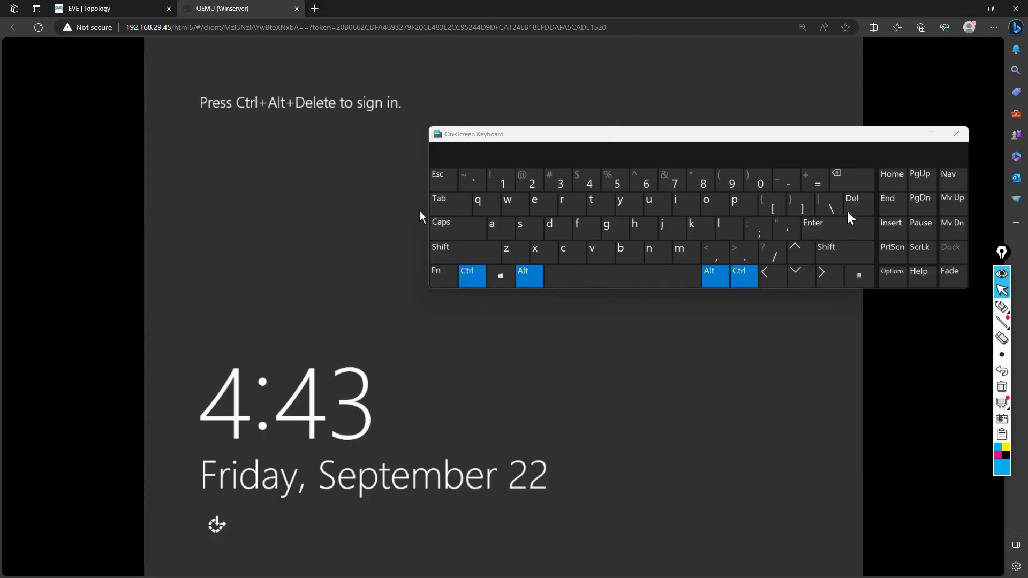
pyautogui.click(739, 271)
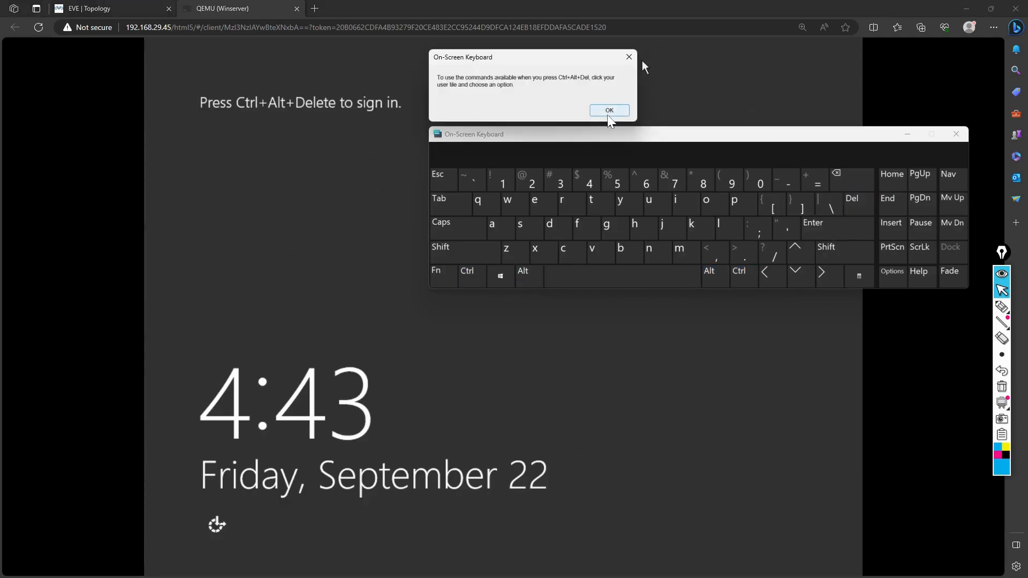
pyautogui.click(608, 110)
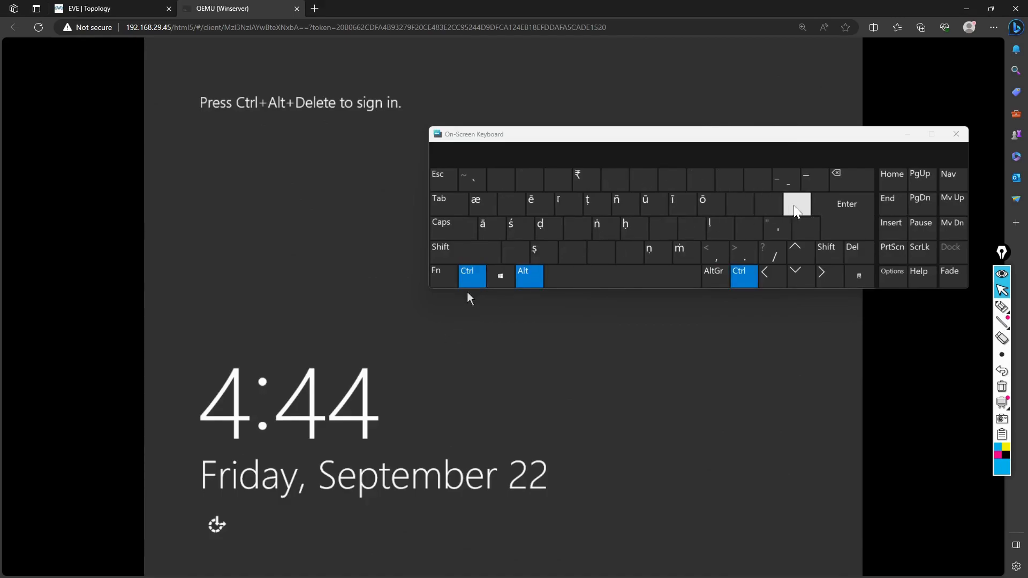
pyautogui.click(853, 255)
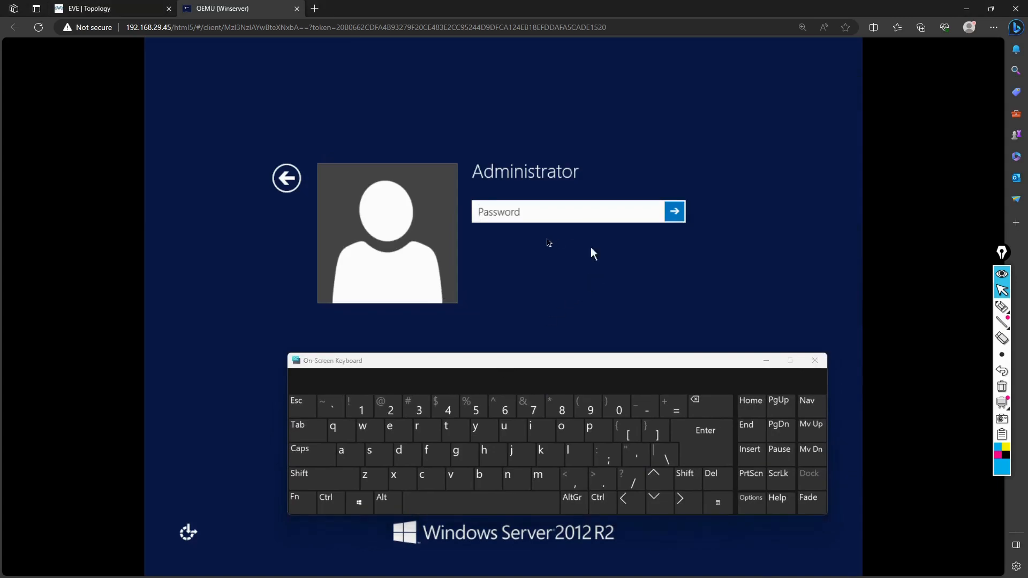
pyautogui.click(815, 360)
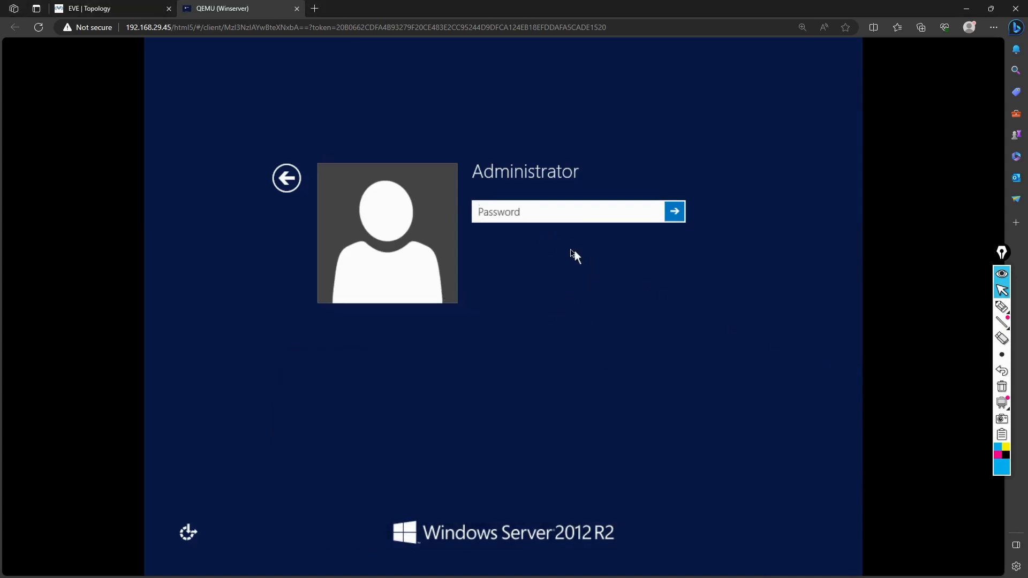
pyautogui.write('•')
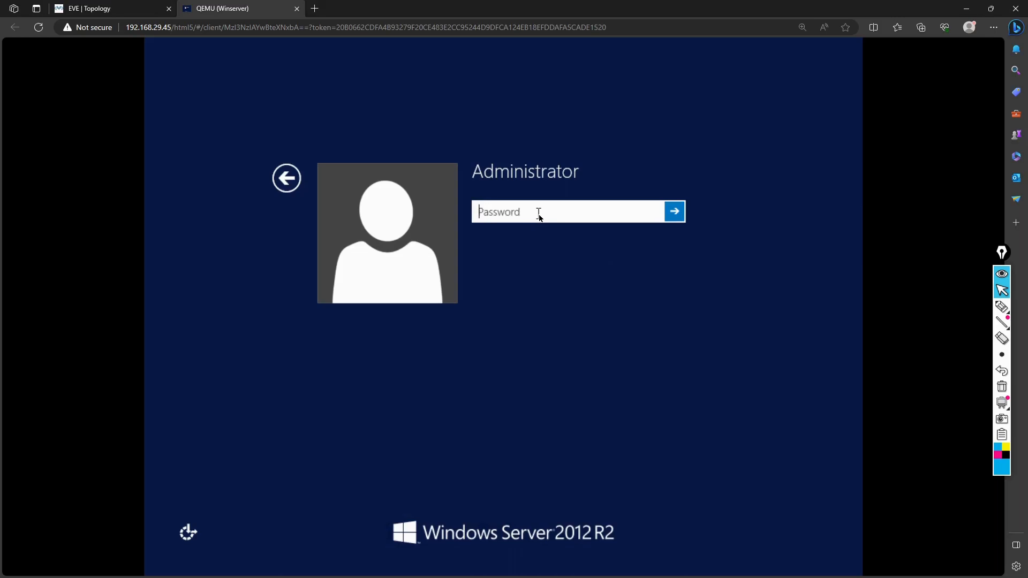
pyautogui.write('password')
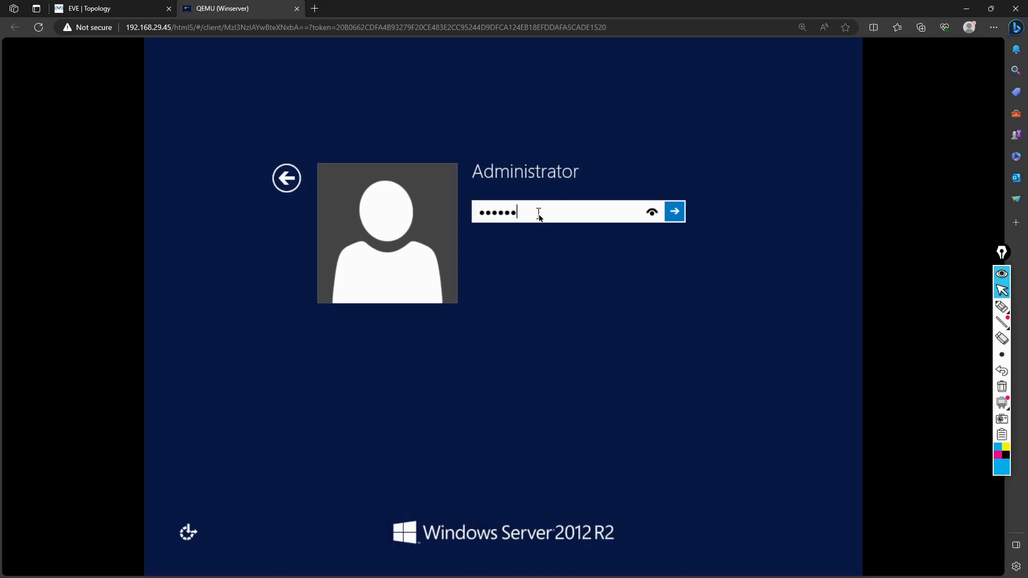
pyautogui.click(675, 211)
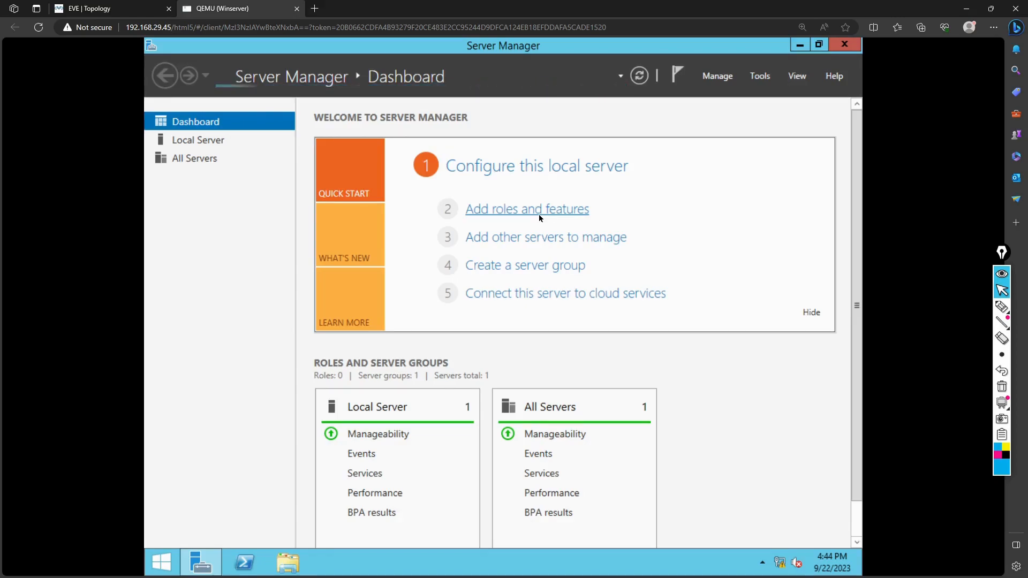
pyautogui.moveTo(554, 226)
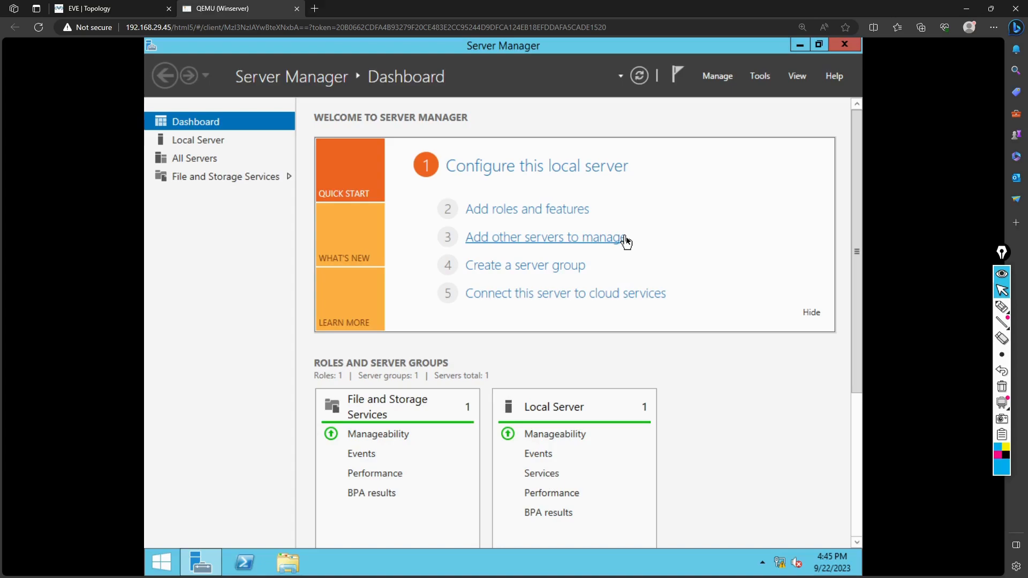
pyautogui.moveTo(670, 247)
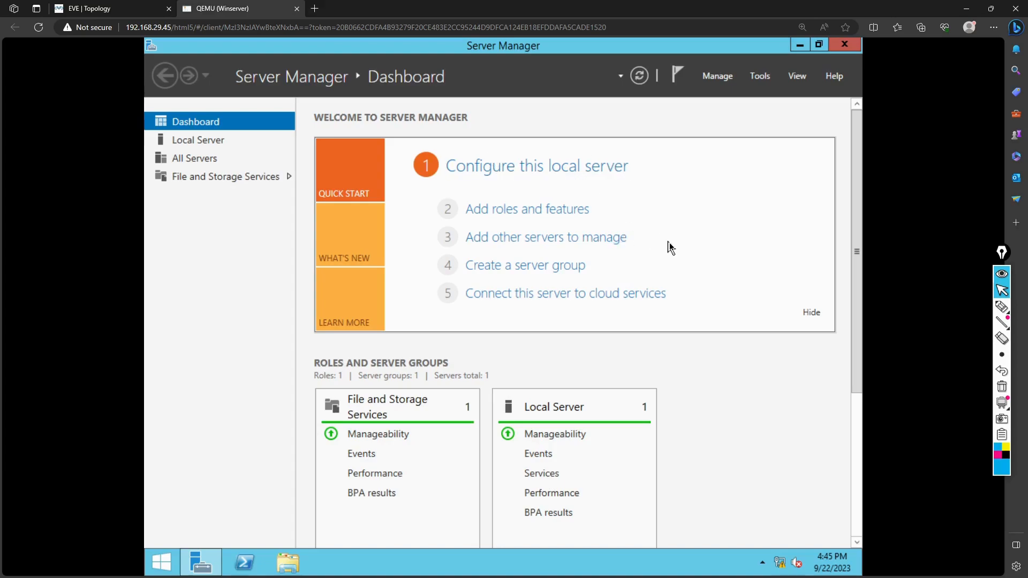